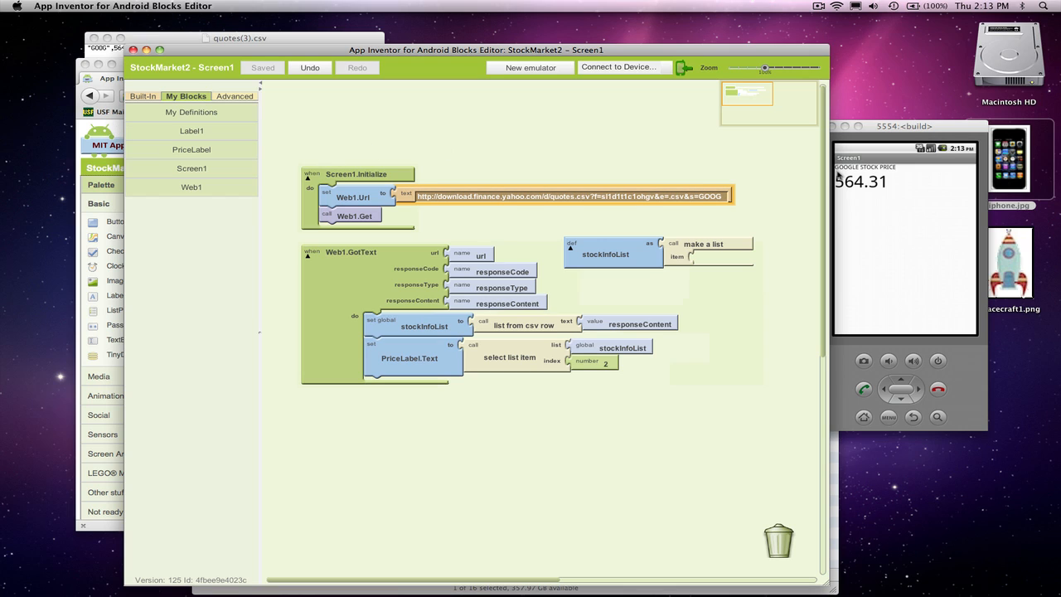
pyautogui.moveTo(902, 182)
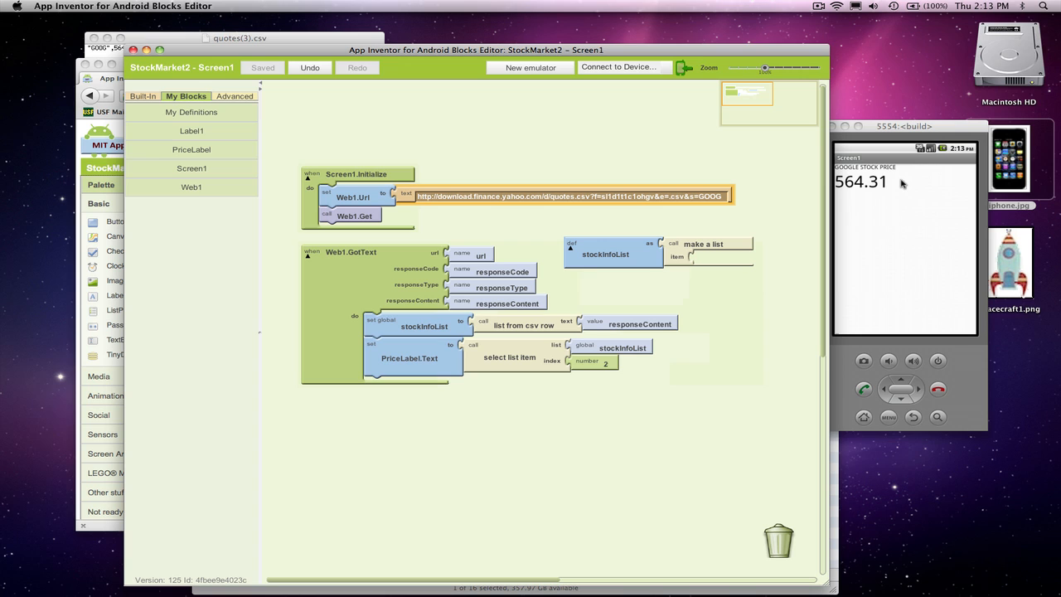
pyautogui.moveTo(116, 89)
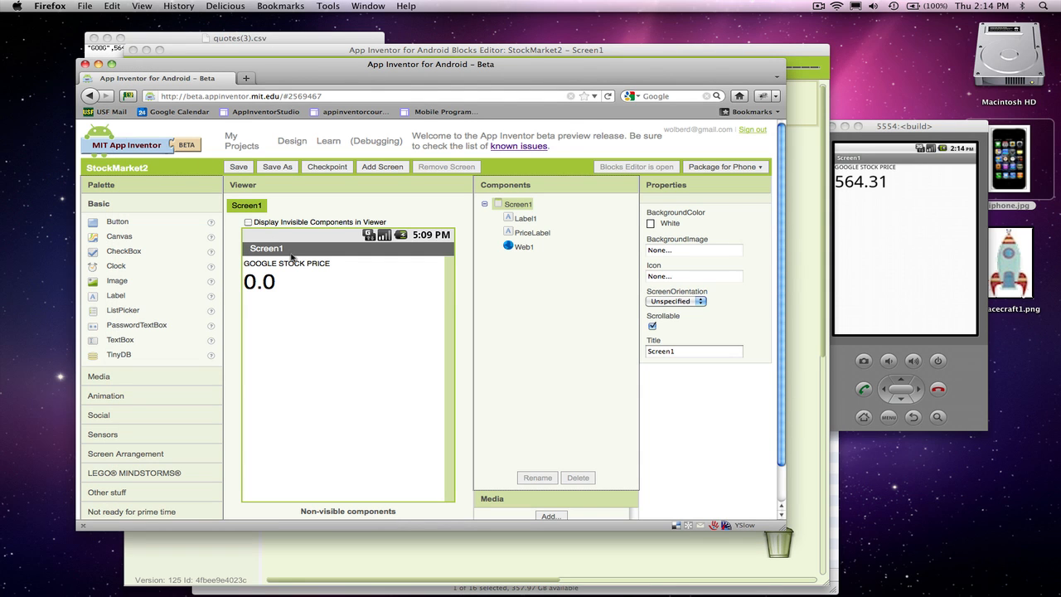
# Change Label1's text from GOOGLE STOCK PRICE to STOCK PRICE
pyautogui.click(285, 262)
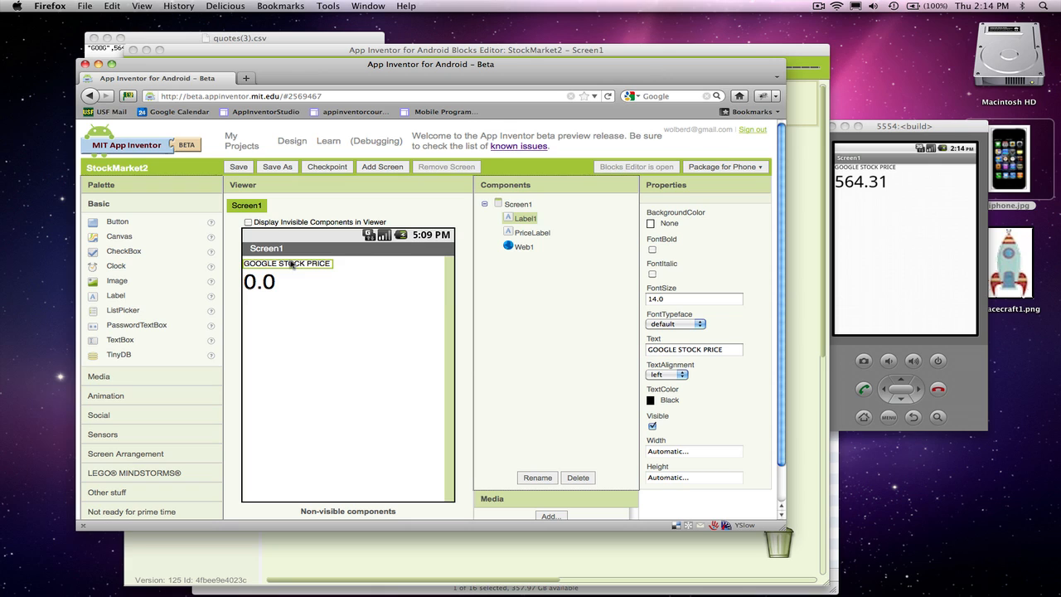
pyautogui.click(693, 348)
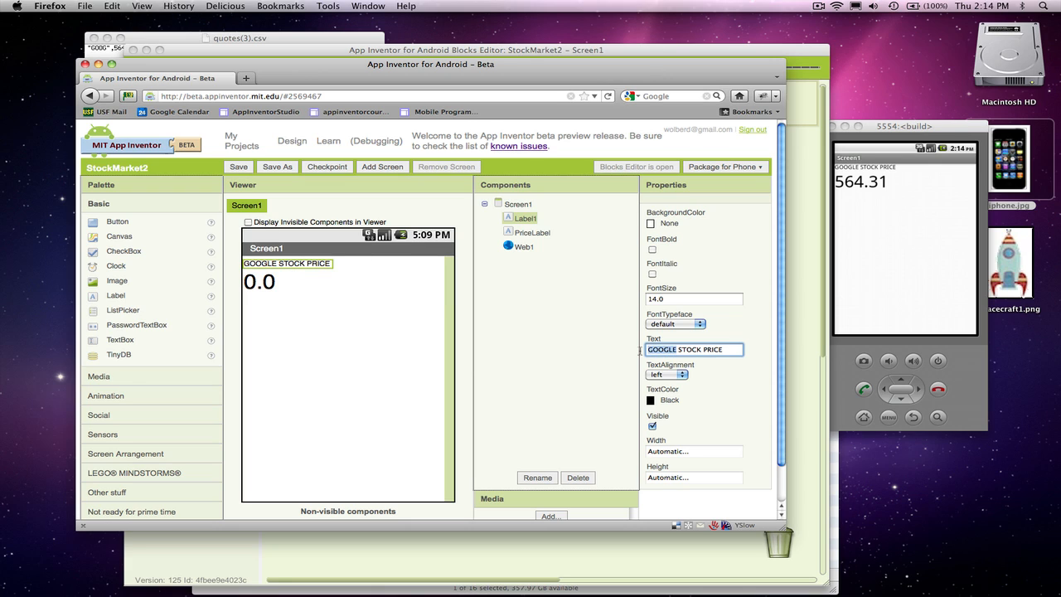
pyautogui.write('STOCK PRICE')
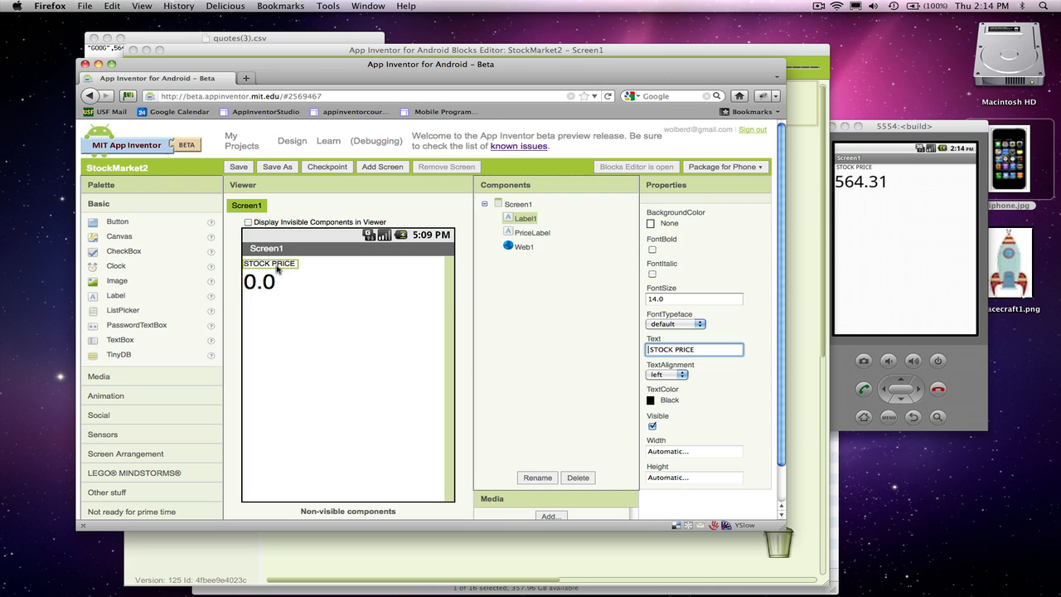
pyautogui.moveTo(164, 267)
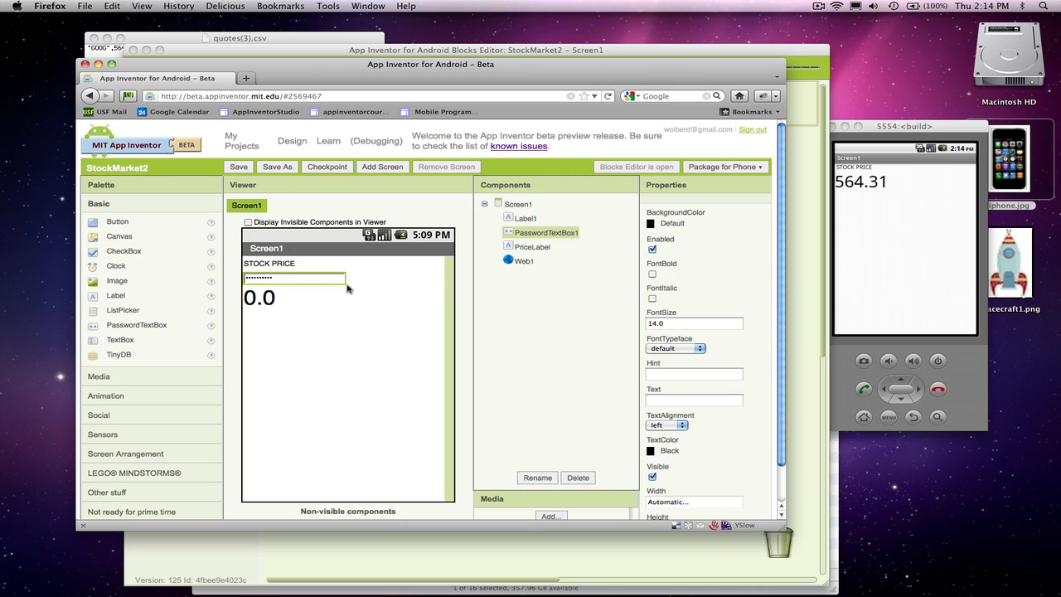
# Delete PasswordTextBox1 and confirm the removal
pyautogui.click(577, 477)
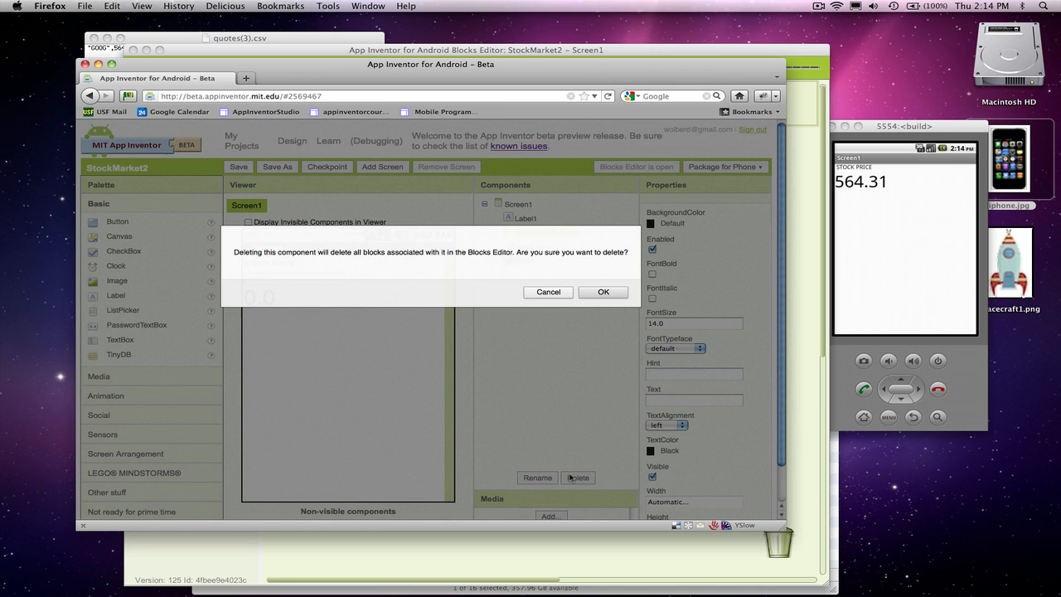
pyautogui.click(603, 292)
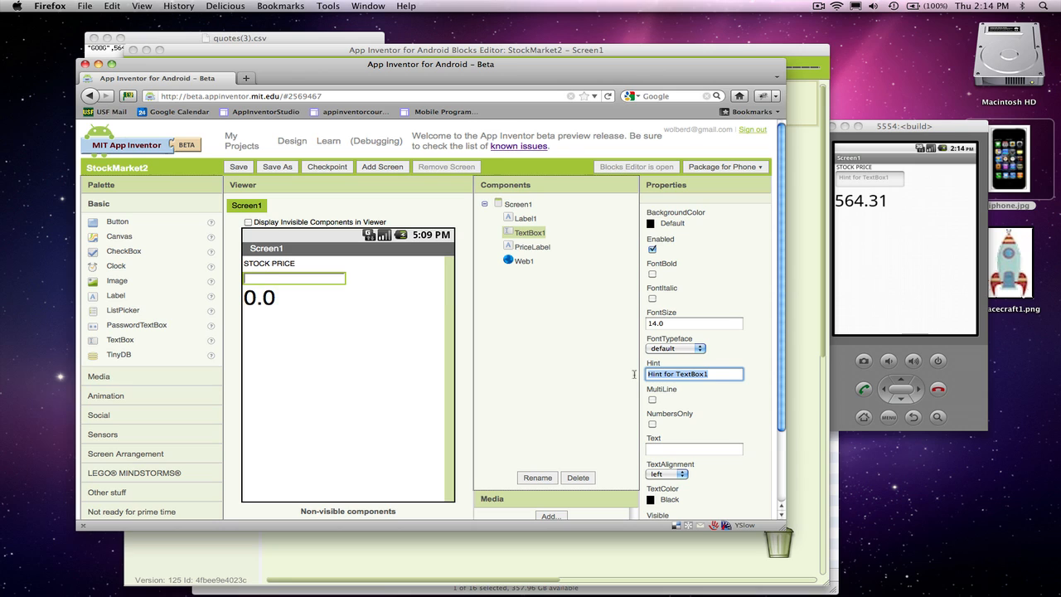
# Give TextBox1 the hint 'please enter a stock symbol' and move it above the STOCK PRICE label
pyautogui.write('please enter a stock symbol,')
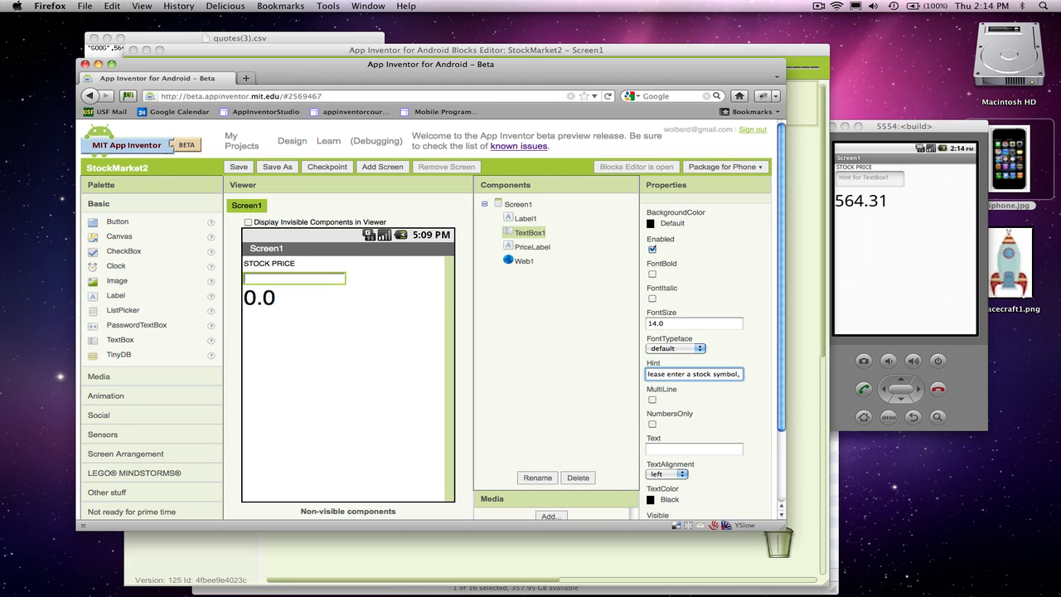
pyautogui.write('please enter a stock symbol')
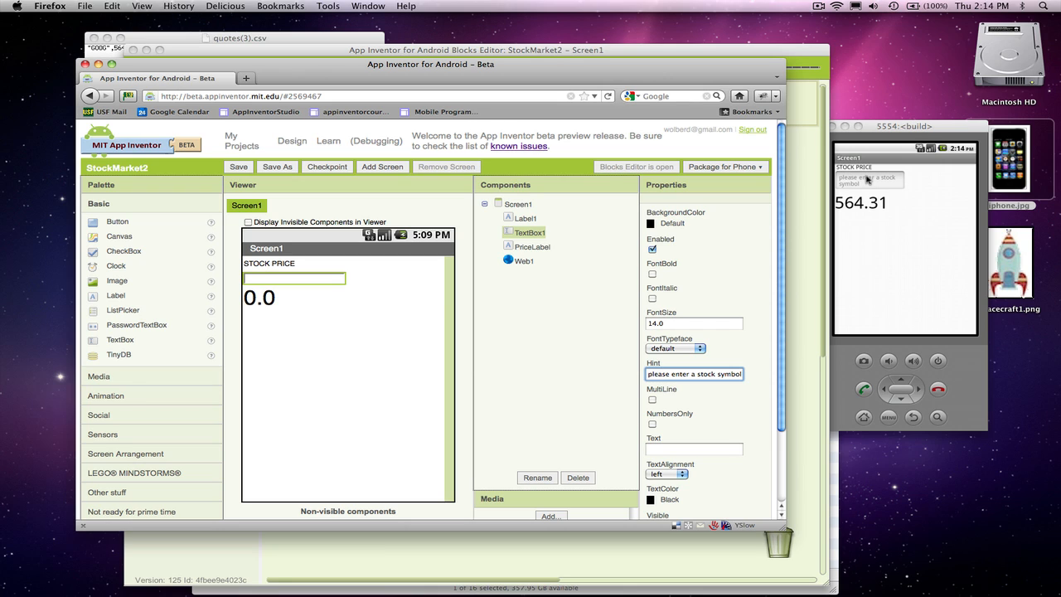
pyautogui.moveTo(292, 266)
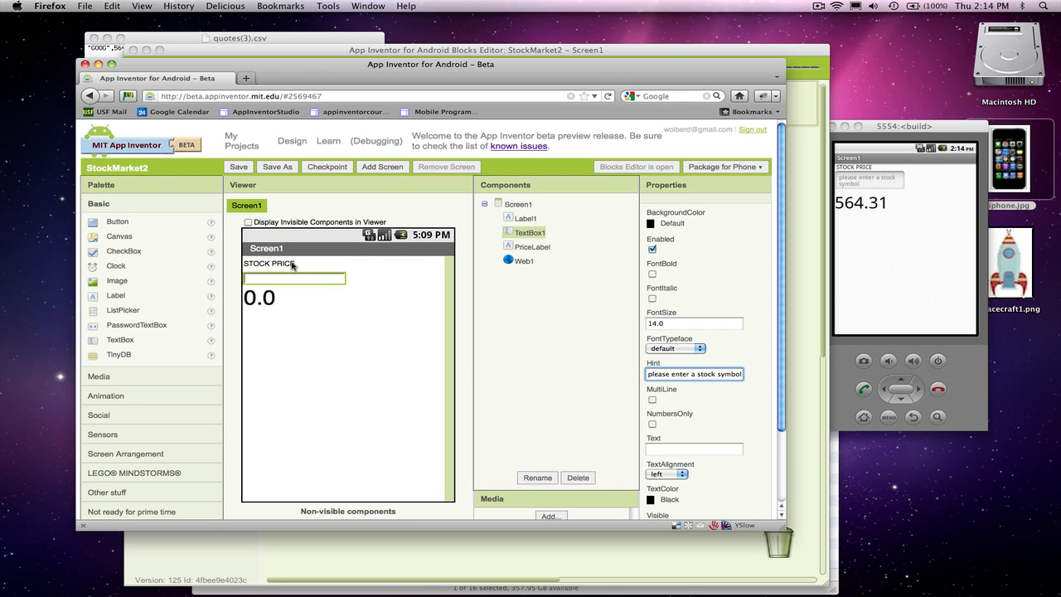
pyautogui.click(524, 232)
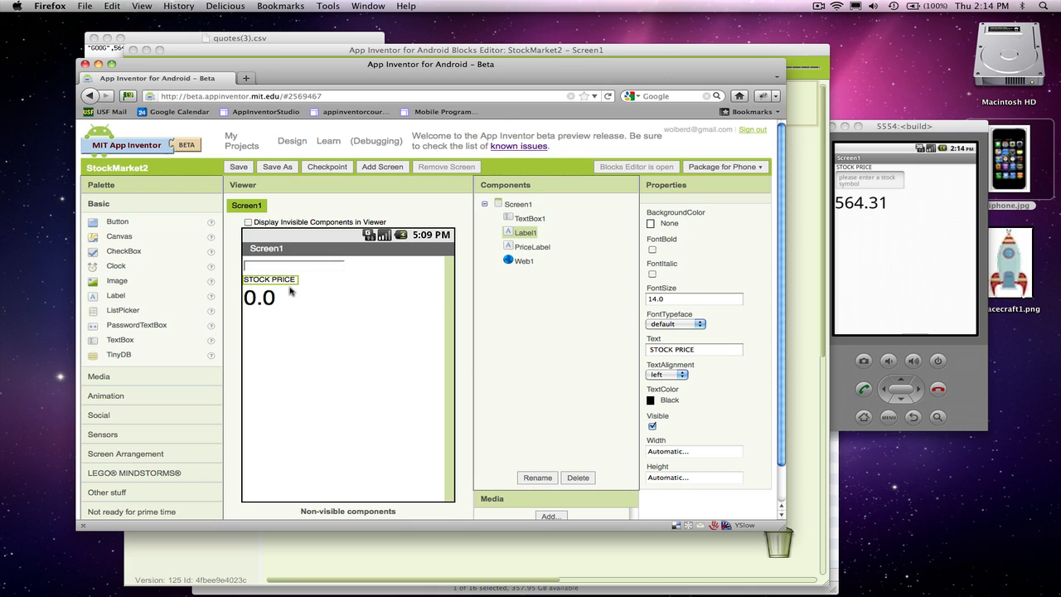
pyautogui.moveTo(372, 288)
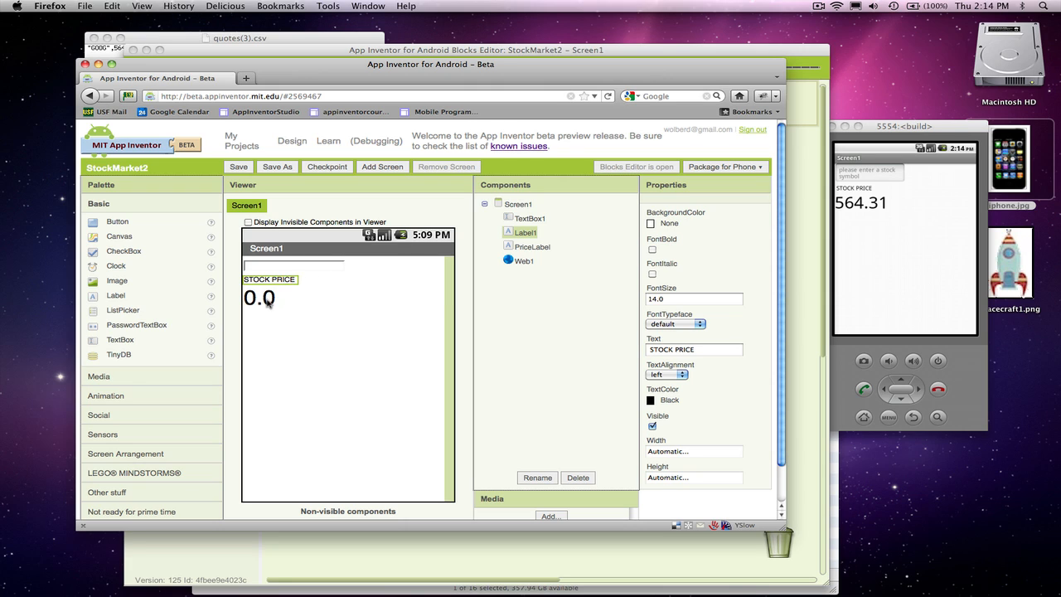
pyautogui.moveTo(274, 302)
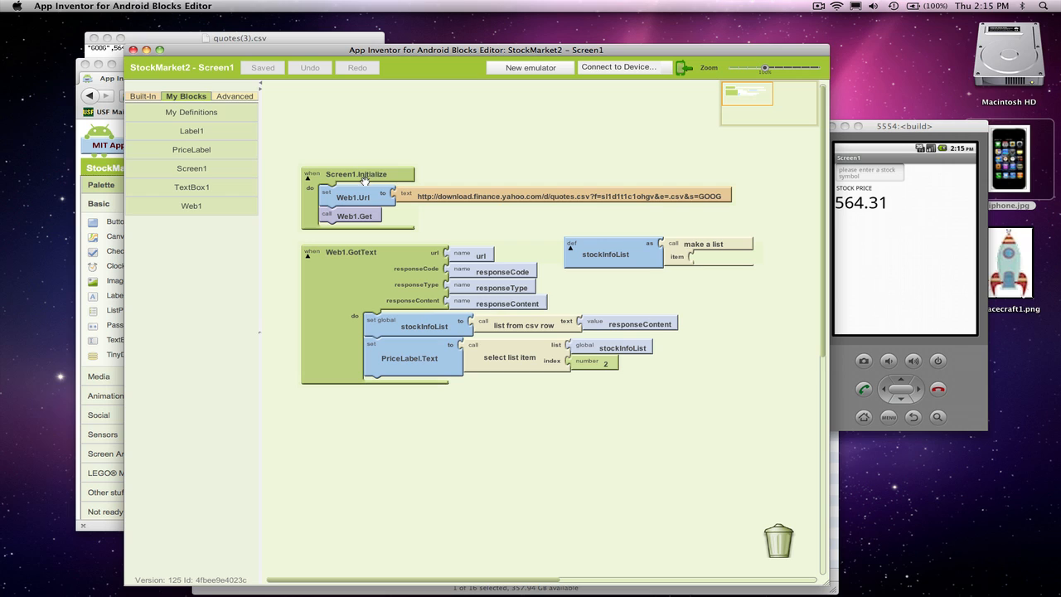
pyautogui.moveTo(364, 174)
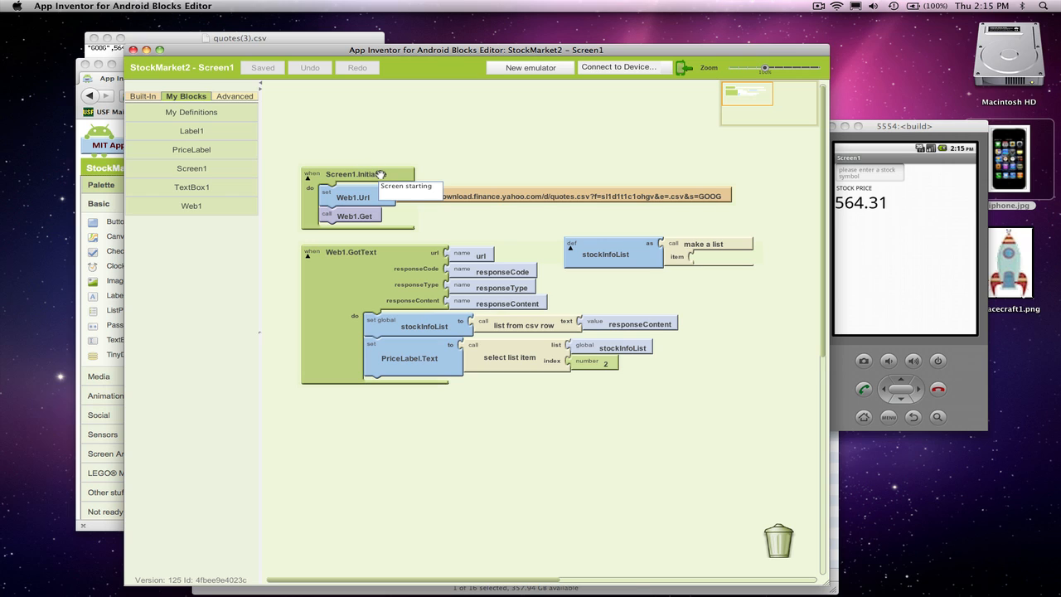
# Pull the Web1 Url and Get blocks out of Screen1.Initialize and trash the empty event
pyautogui.moveTo(352, 198); pyautogui.dragTo(395, 132)
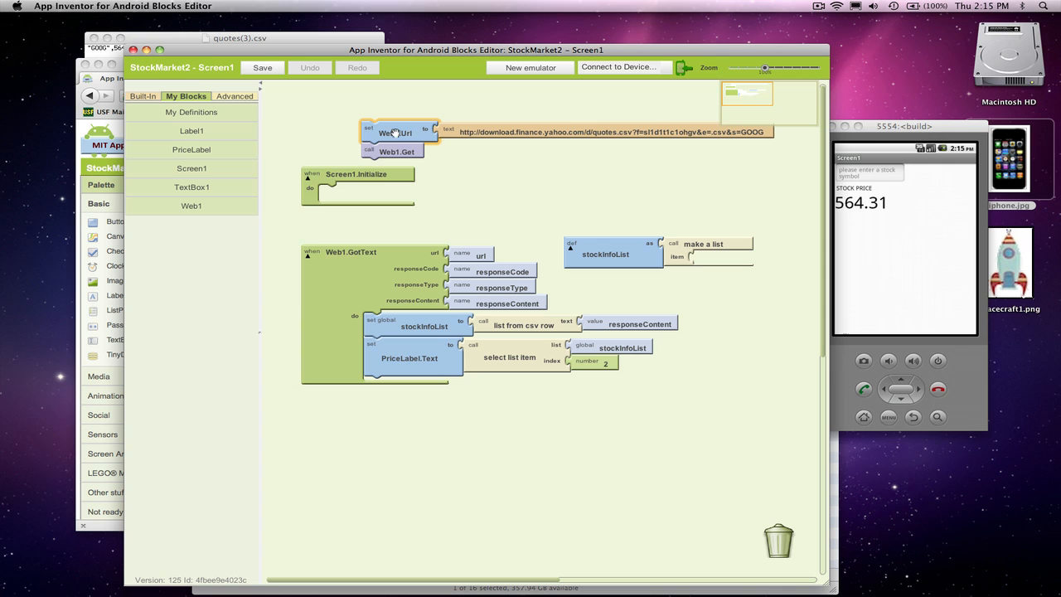
pyautogui.moveTo(356, 174); pyautogui.dragTo(593, 411)
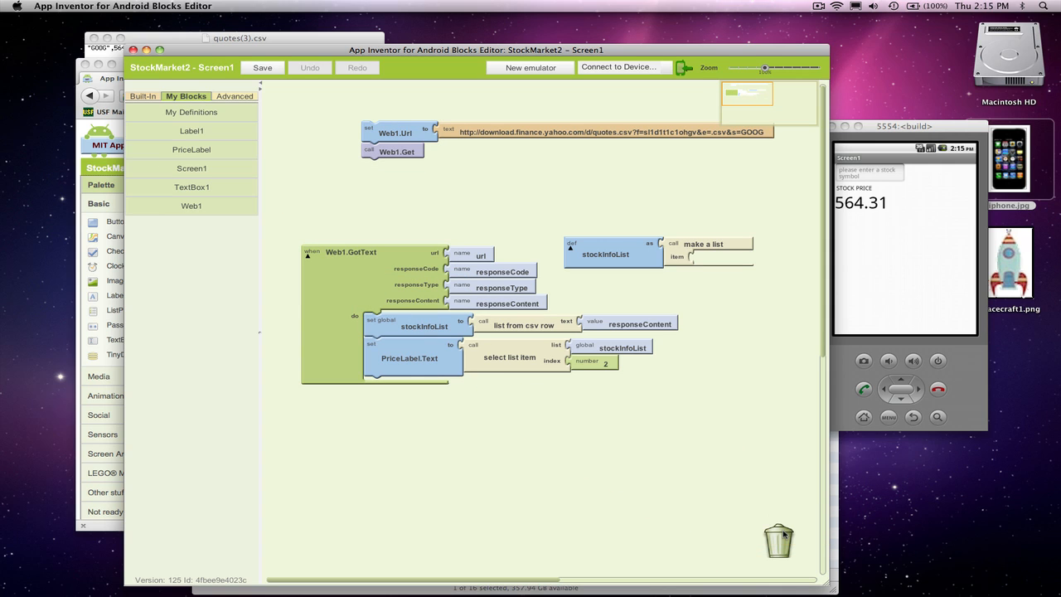
pyautogui.moveTo(590, 333)
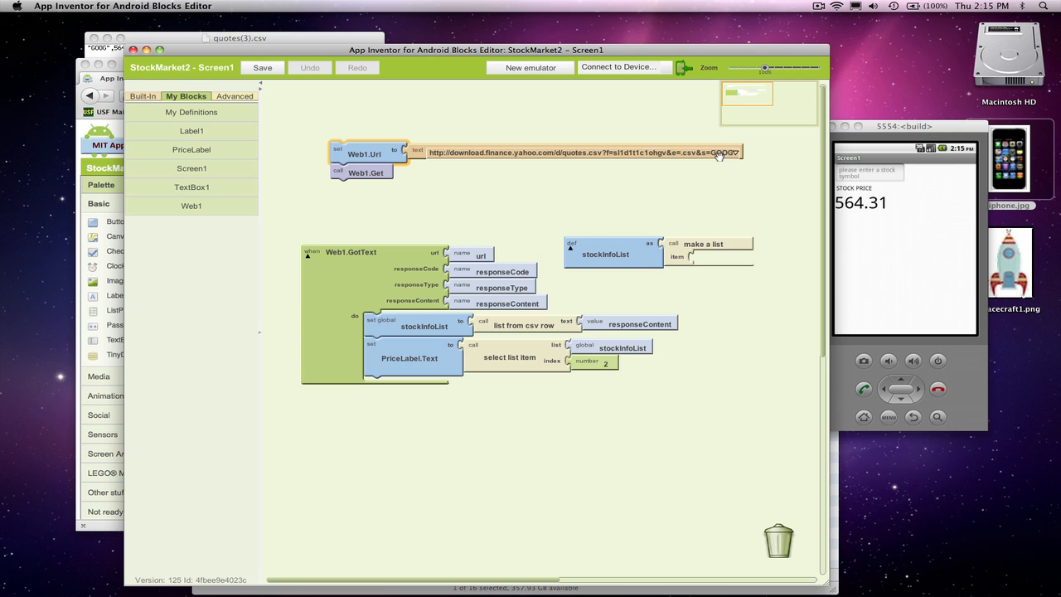
pyautogui.moveTo(721, 152)
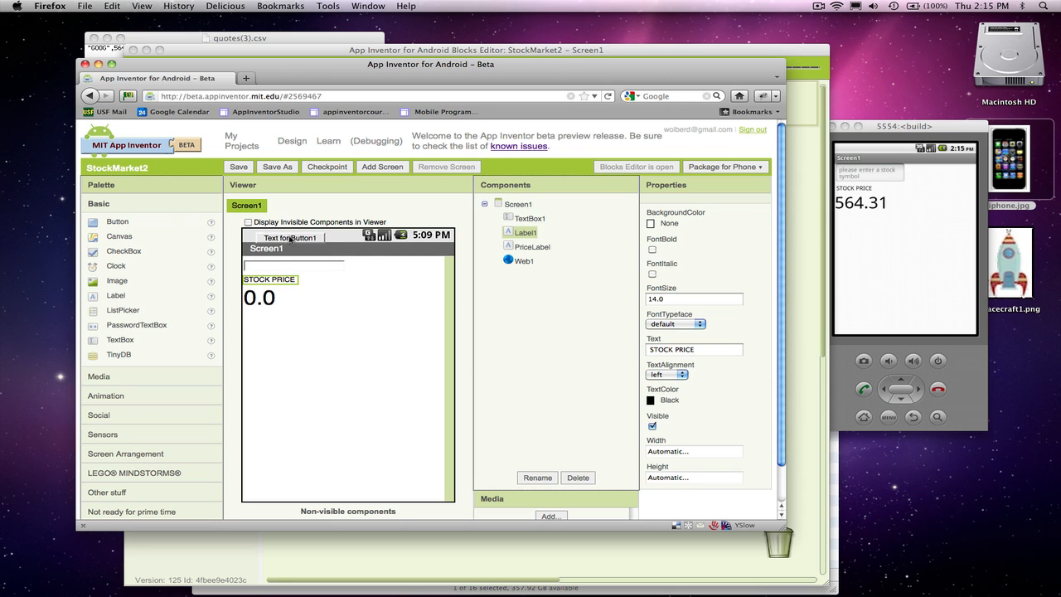
# Add a Button below the text box and set its text to Get Price
pyautogui.moveTo(290, 238); pyautogui.dragTo(365, 265)
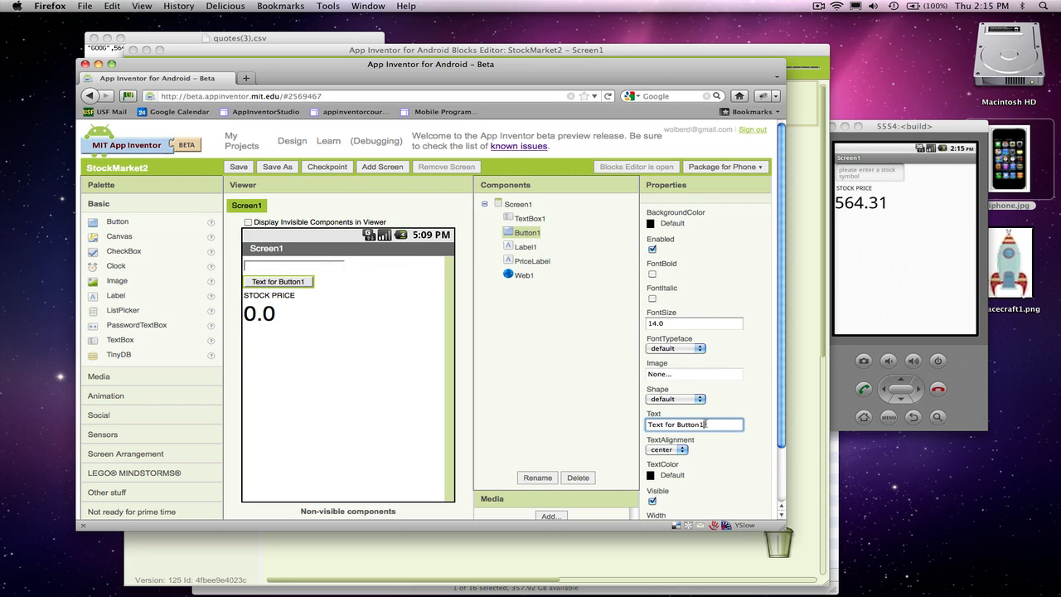
pyautogui.write('Get')
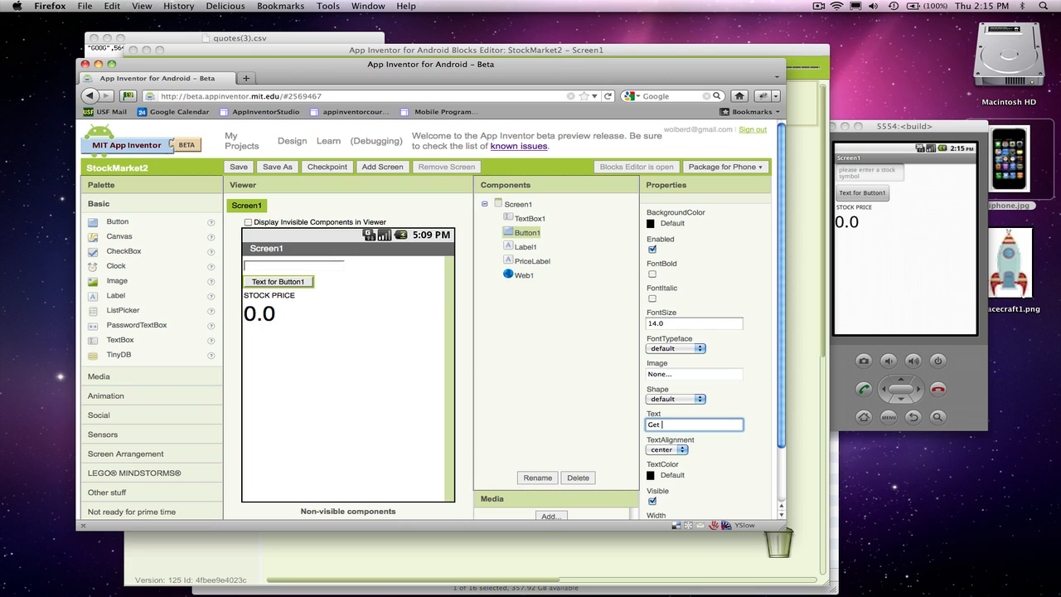
pyautogui.write('Price')
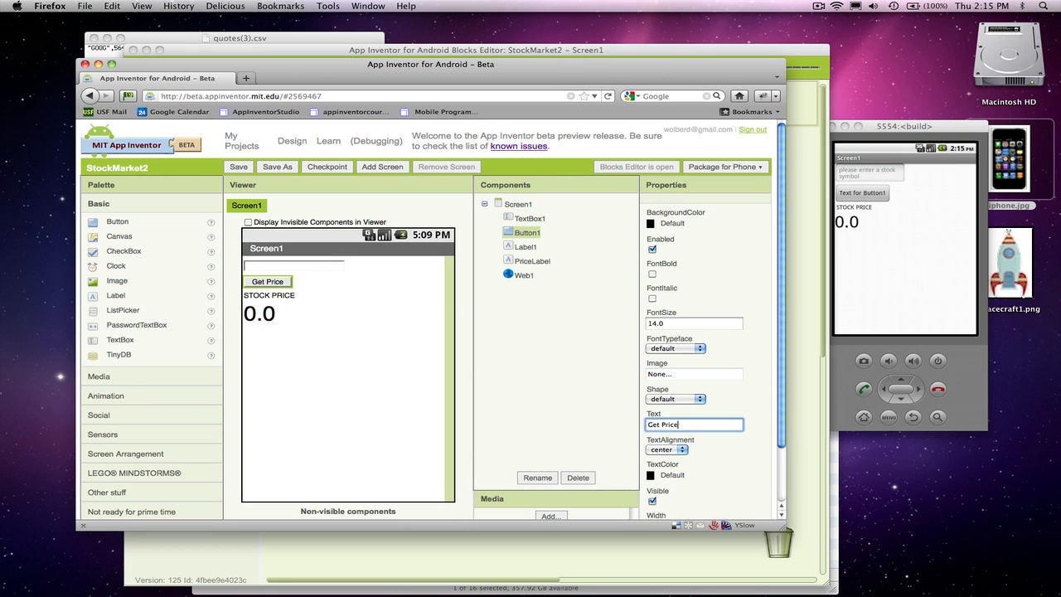
pyautogui.click(537, 477)
pyautogui.write('GetPriceButton')
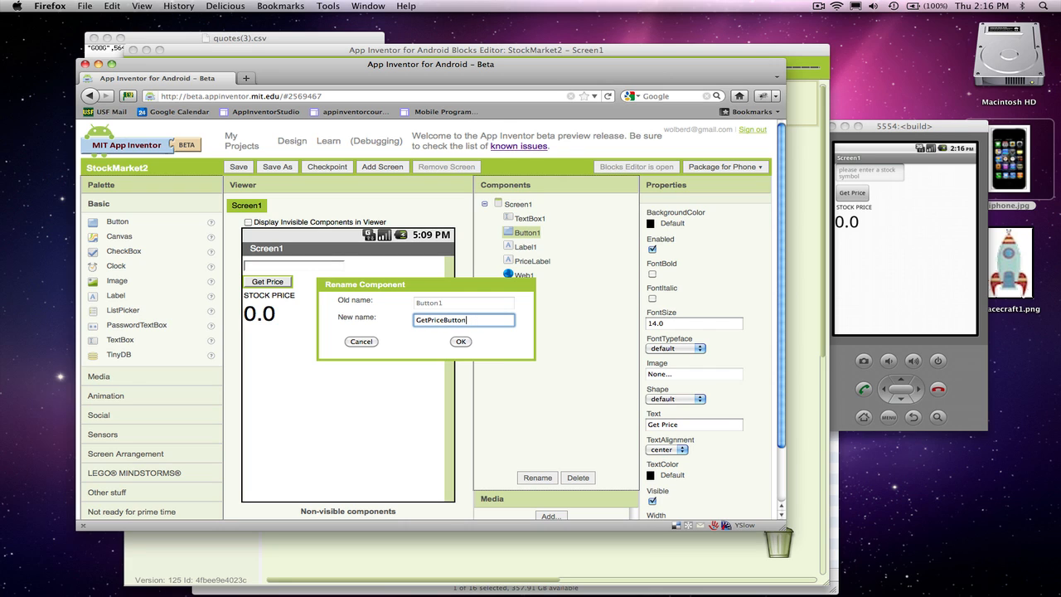
# Confirm renaming the button component to GetPriceButton
pyautogui.click(460, 342)
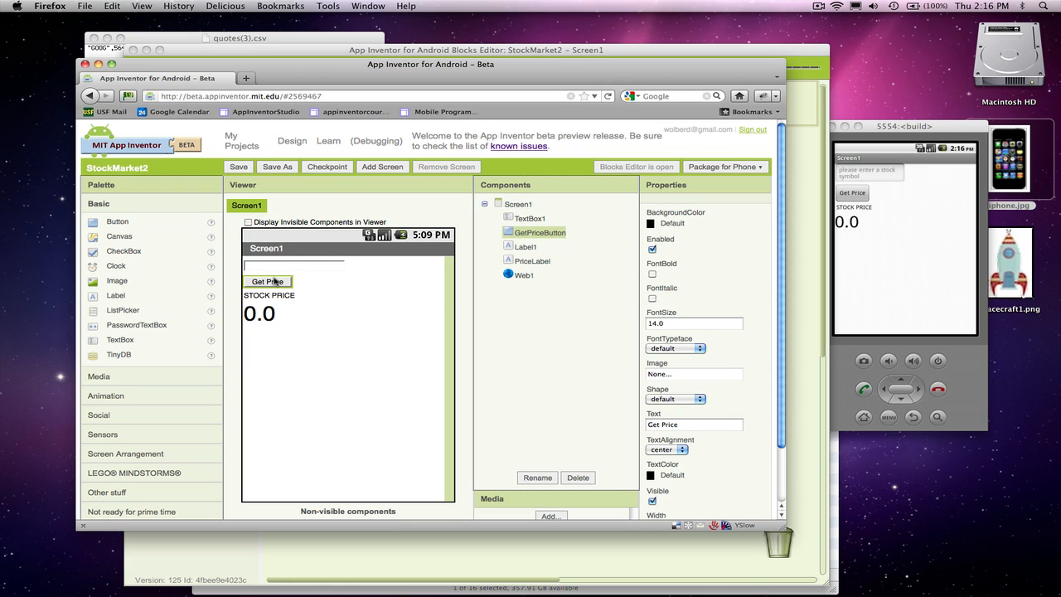
pyautogui.moveTo(313, 295)
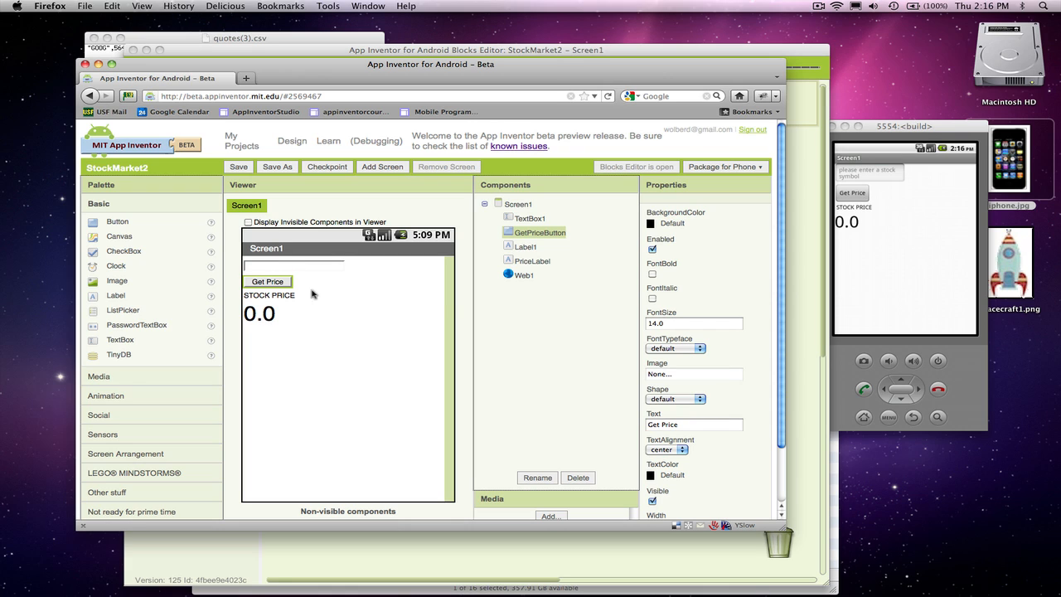
# Rename TextBox1 to SymbolTextBox in the component list
pyautogui.click(292, 265)
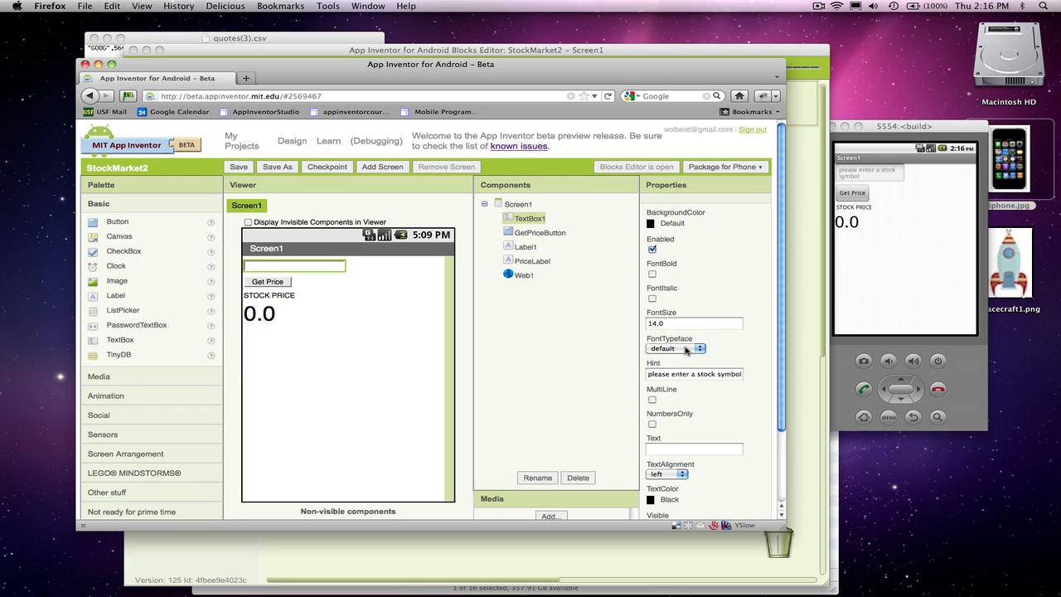
pyautogui.click(537, 478)
pyautogui.write('SymbolTextBox')
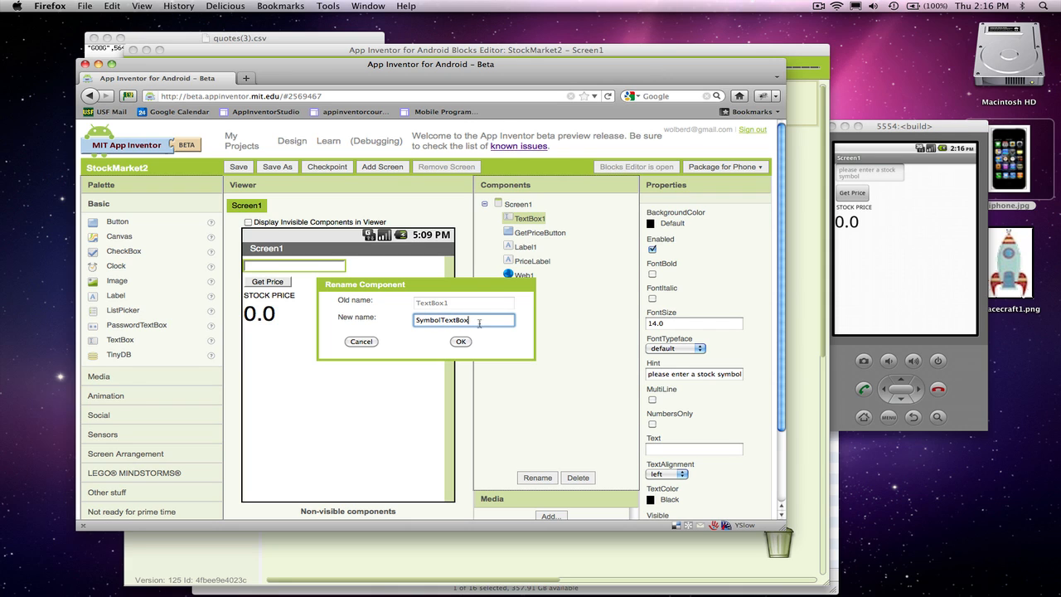
pyautogui.click(461, 341)
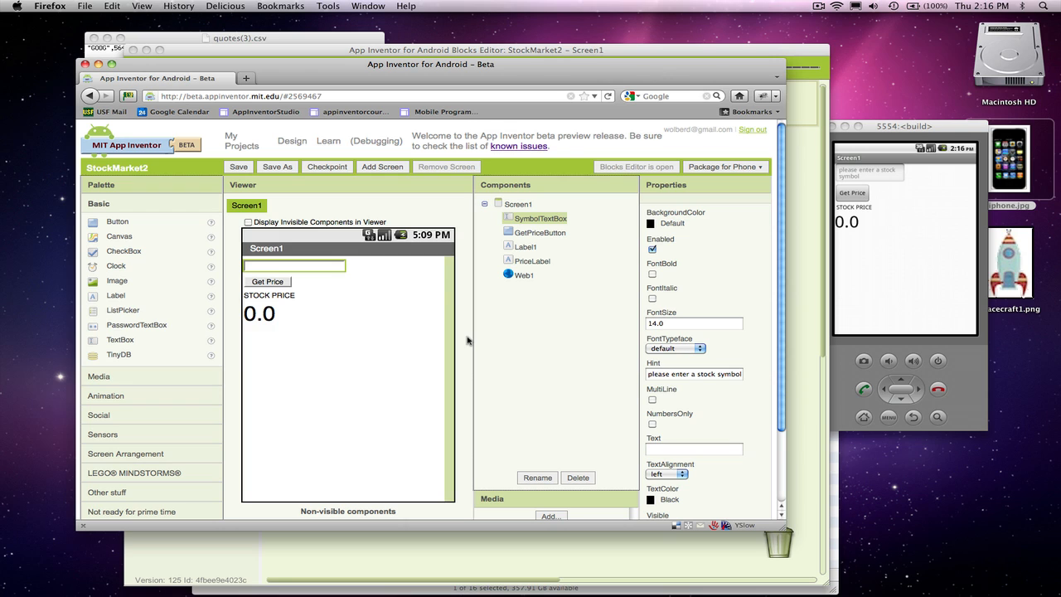
pyautogui.moveTo(799, 321)
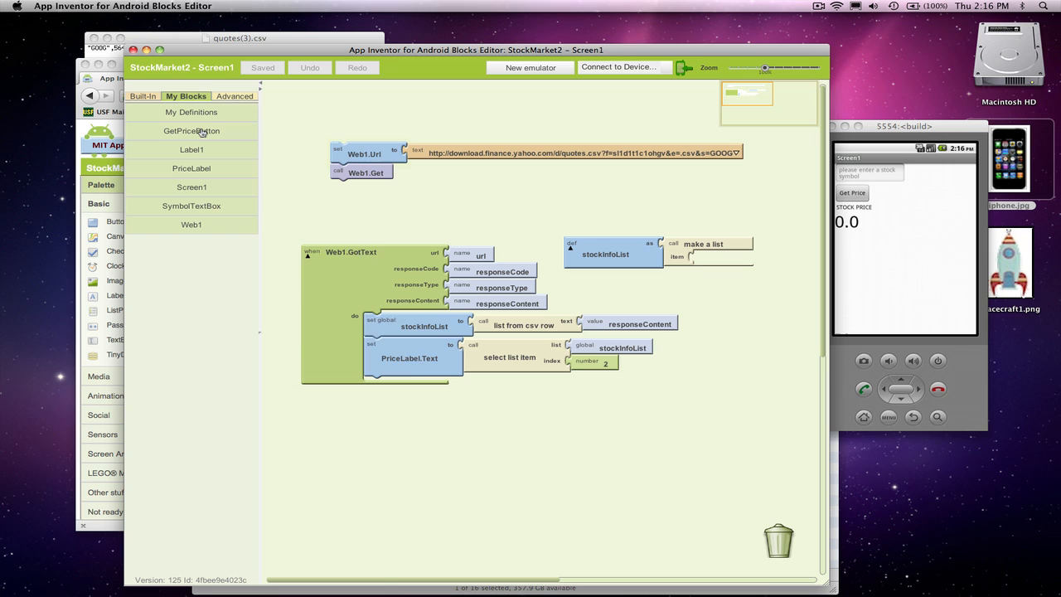
# Bring out the GetPriceButton.Click event block from My Blocks
pyautogui.click(193, 131)
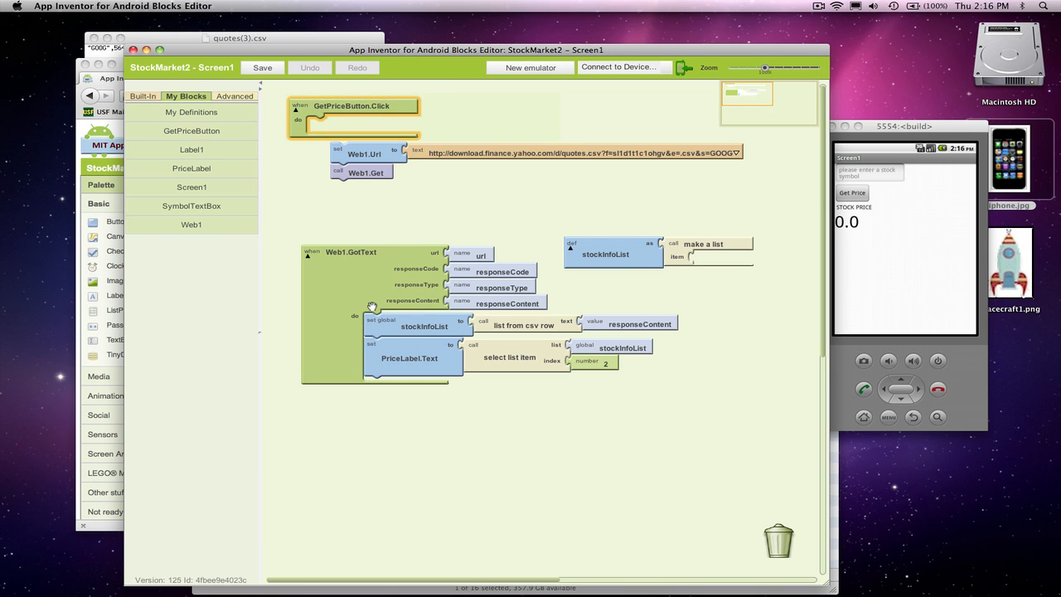
pyautogui.moveTo(401, 136)
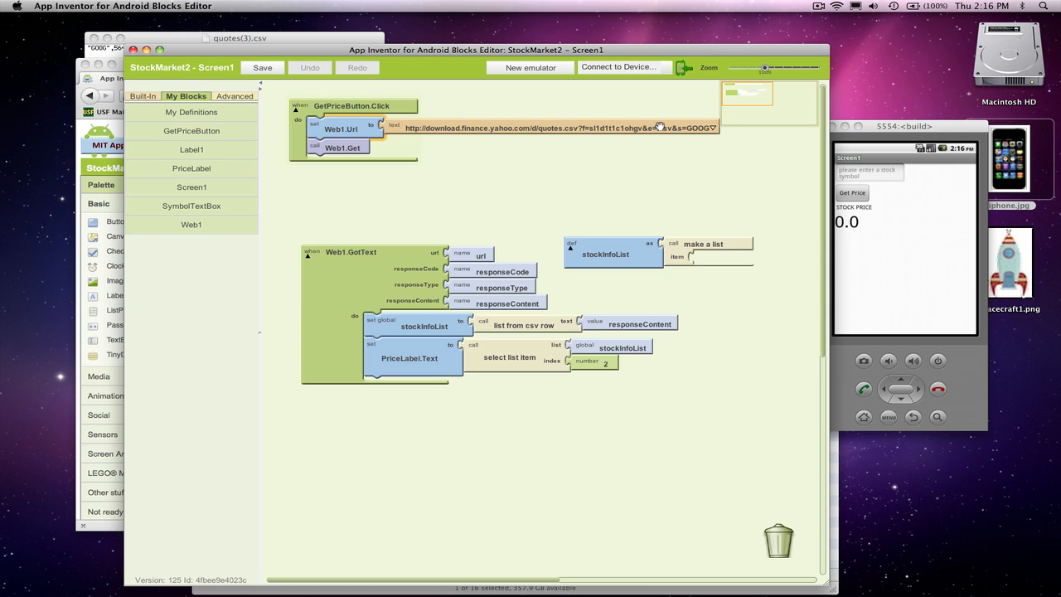
pyautogui.moveTo(655, 126)
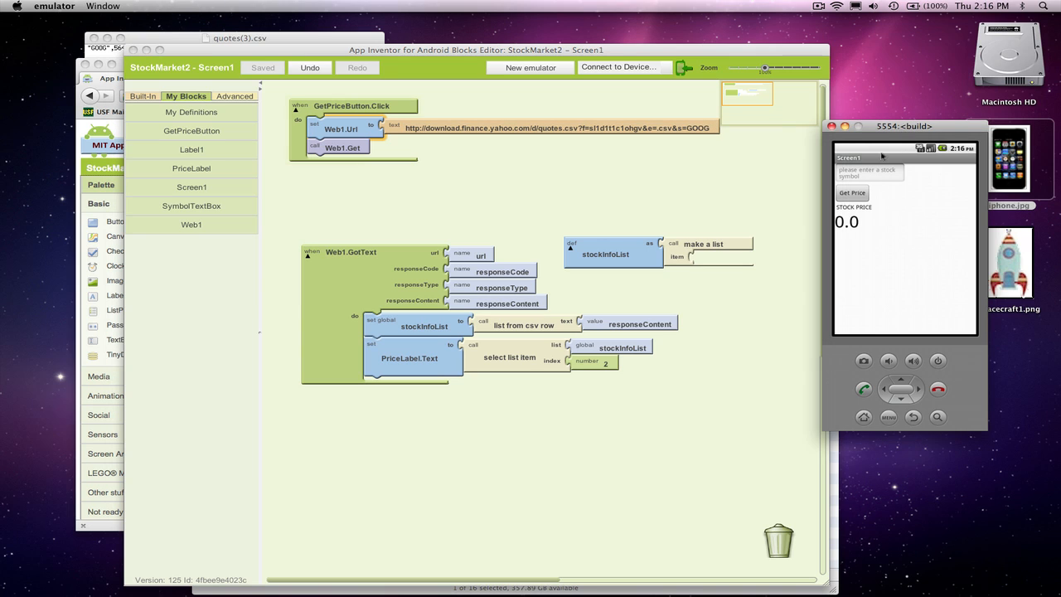
# Tap Get Price in the emulator, fetching the quote 564.31, then show the Text blocks drawer
pyautogui.click(868, 171)
pyautogui.write('ksjfkjaskjf')
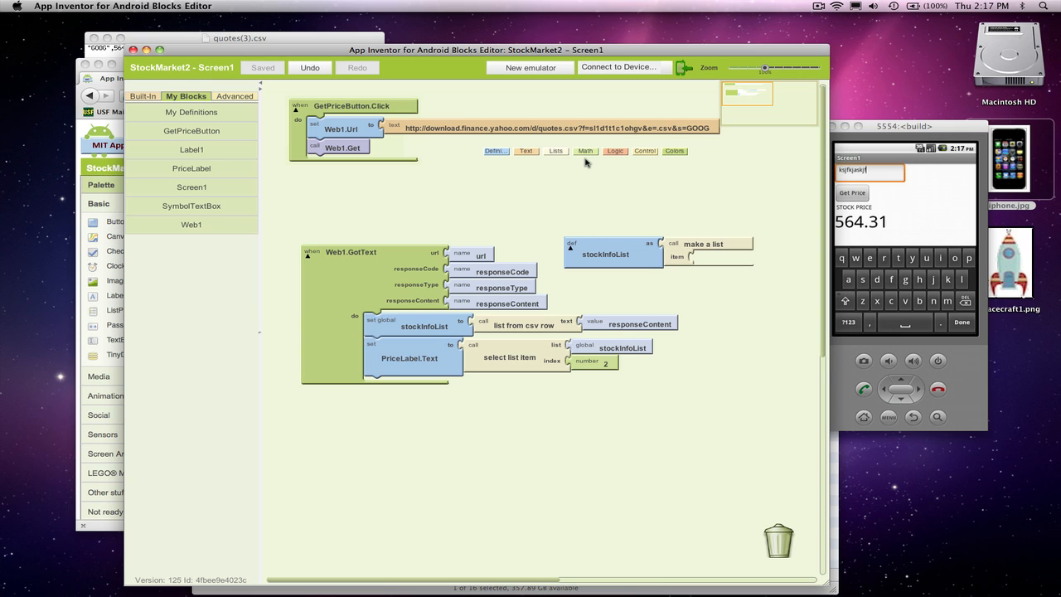
pyautogui.click(525, 151)
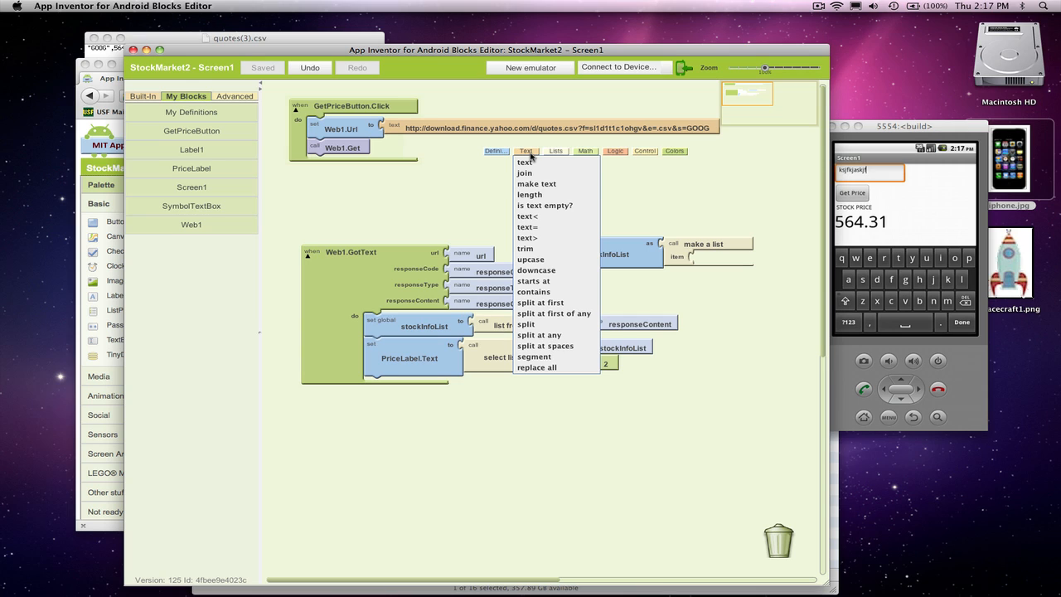
# Feed Web1.Url through a make text block holding the Yahoo URL with GOOG removed
pyautogui.click(537, 182)
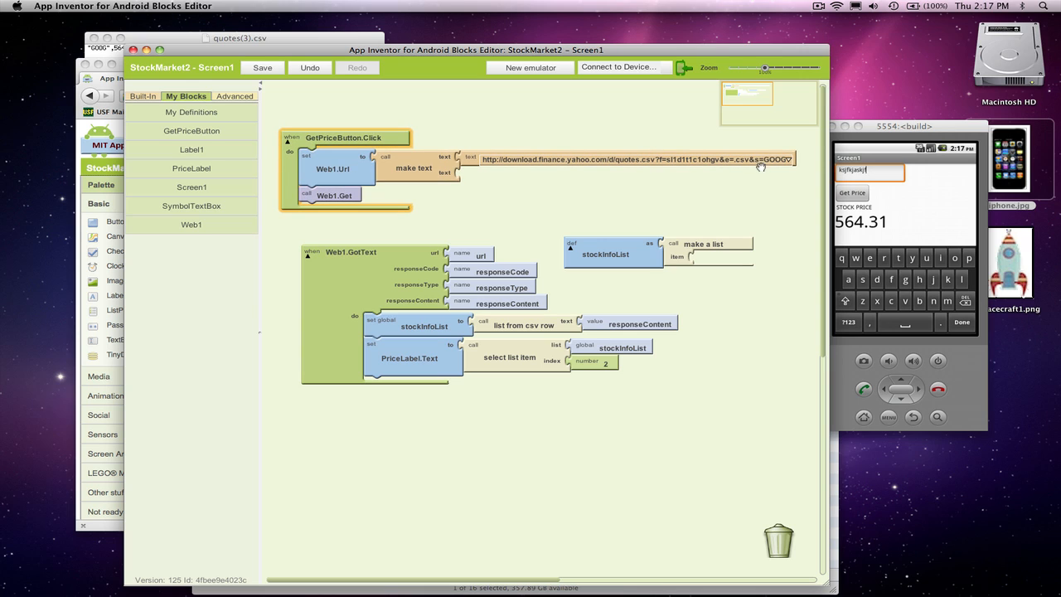
pyautogui.click(633, 159)
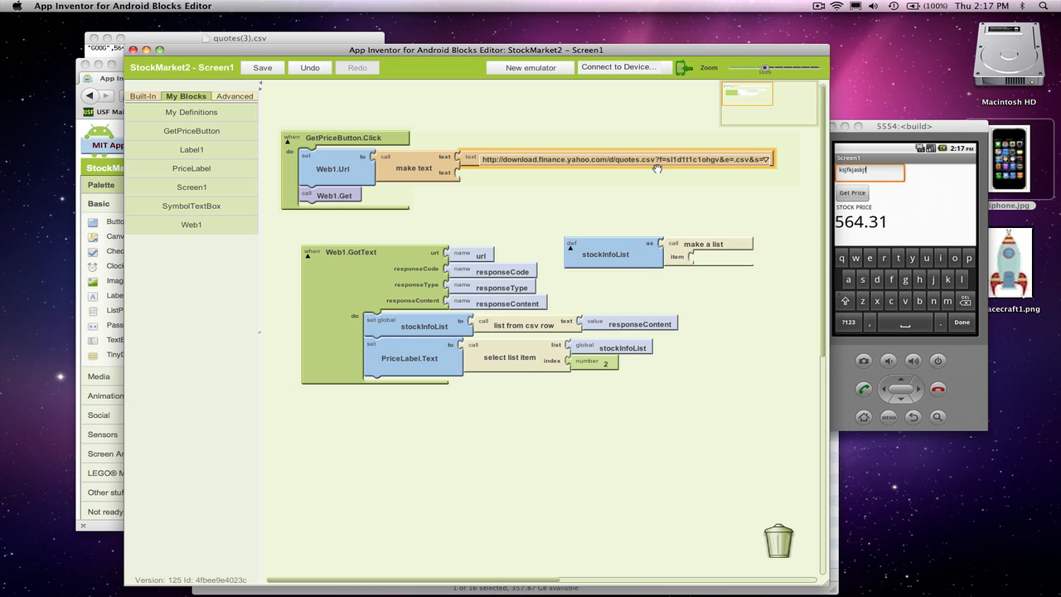
pyautogui.moveTo(657, 159)
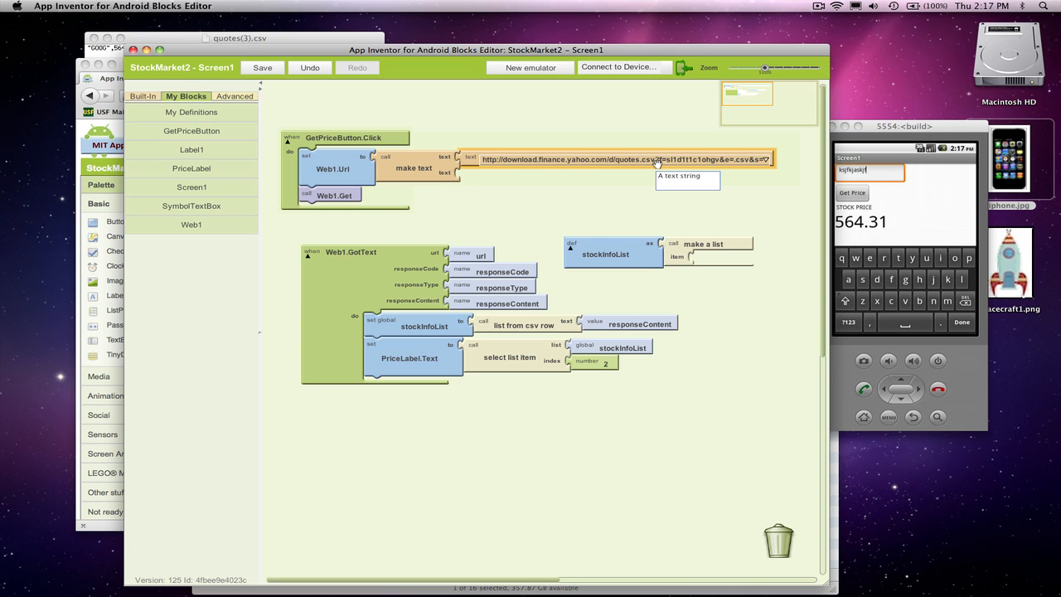
pyautogui.click(262, 67)
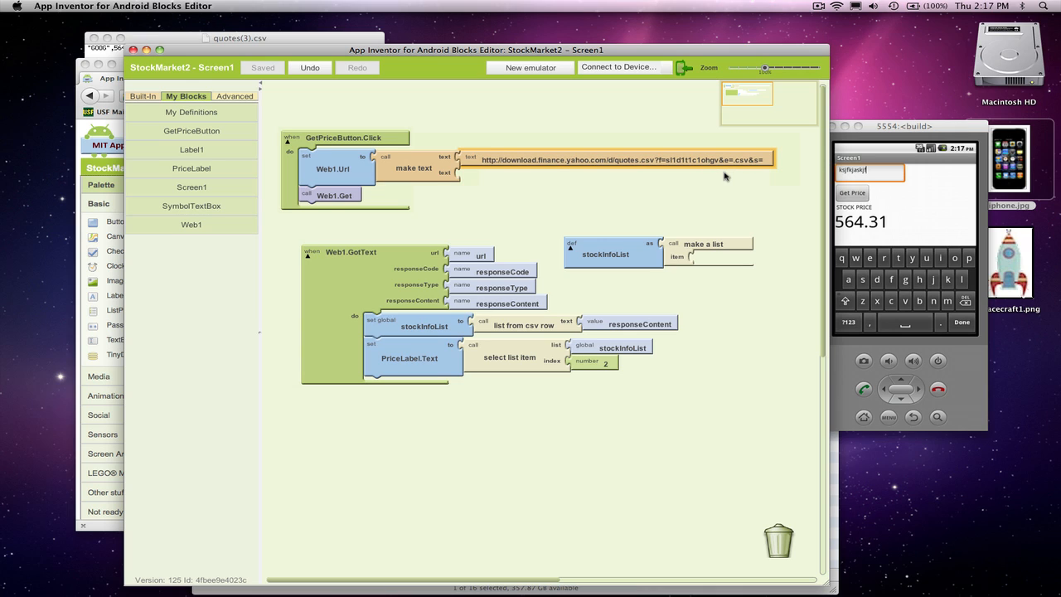
pyautogui.click(622, 160)
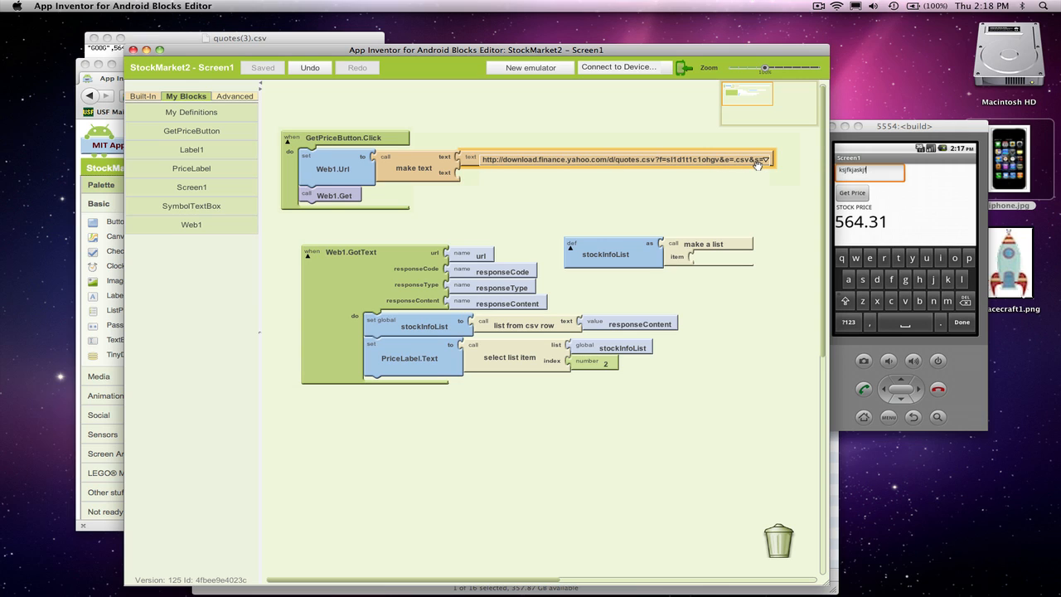
pyautogui.moveTo(754, 159)
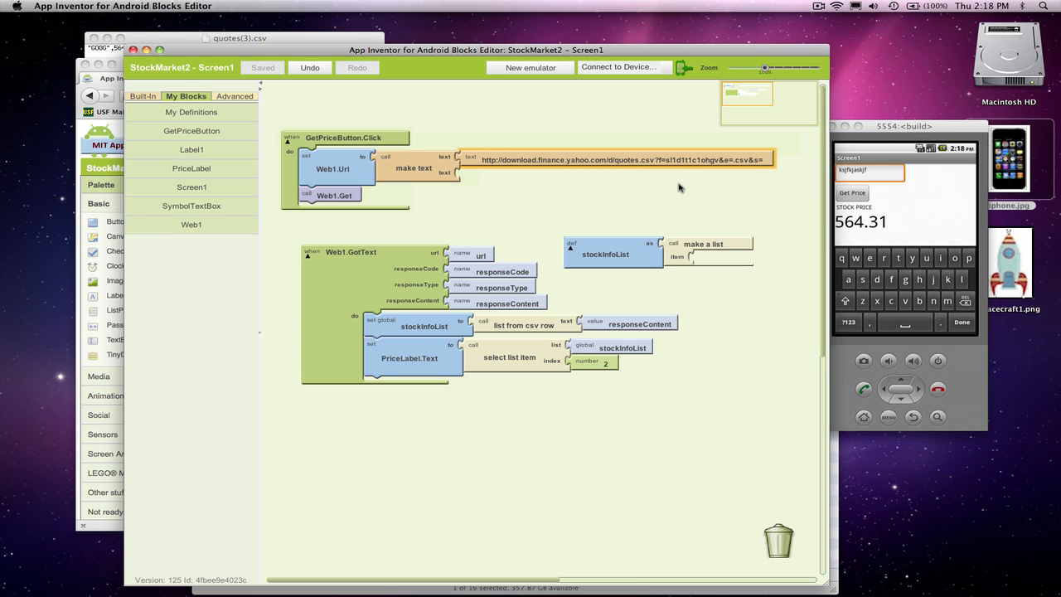
pyautogui.moveTo(680, 189)
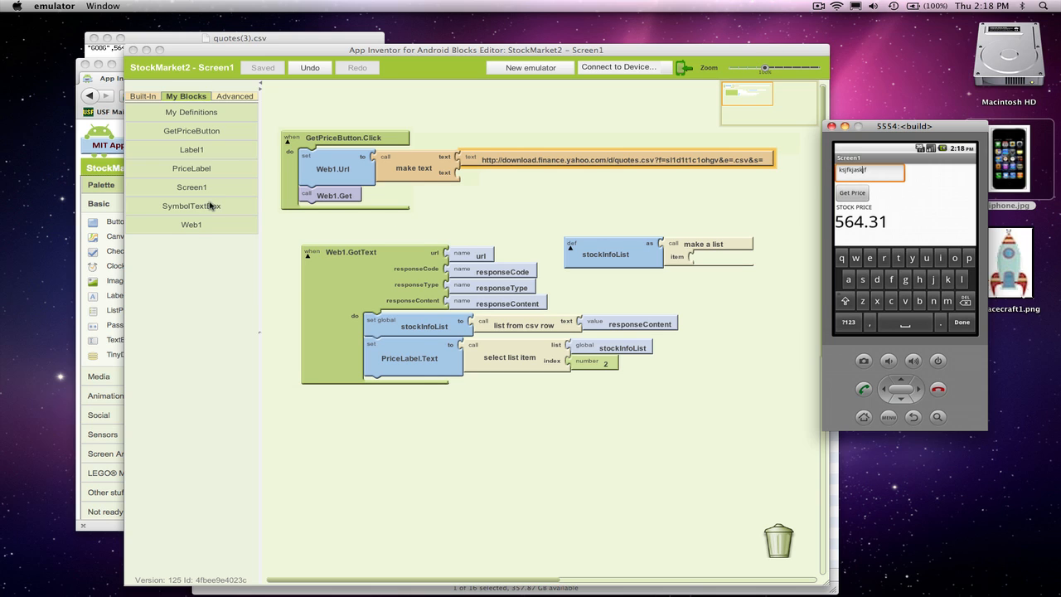
# Plug SymbolTextBox.Text into the second make text slot after the Yahoo quote URL
pyautogui.click(192, 206)
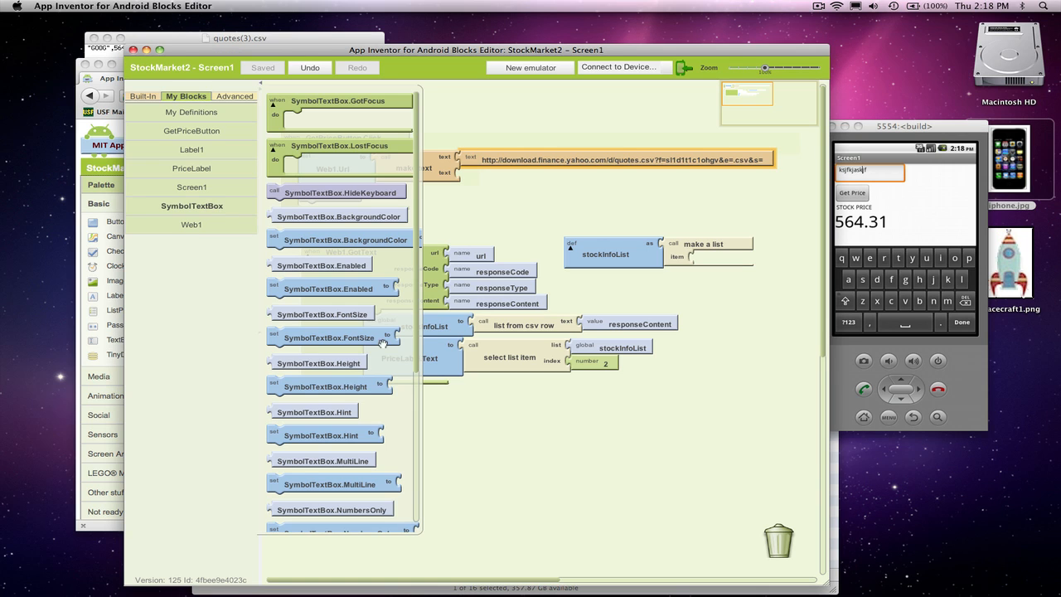
pyautogui.scroll(-3)
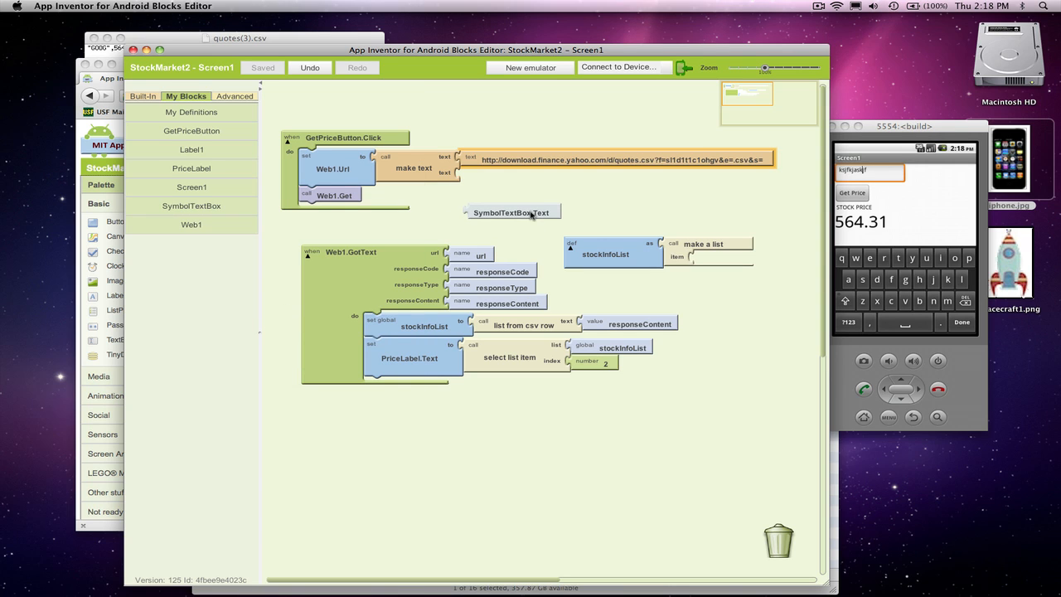
pyautogui.click(510, 212)
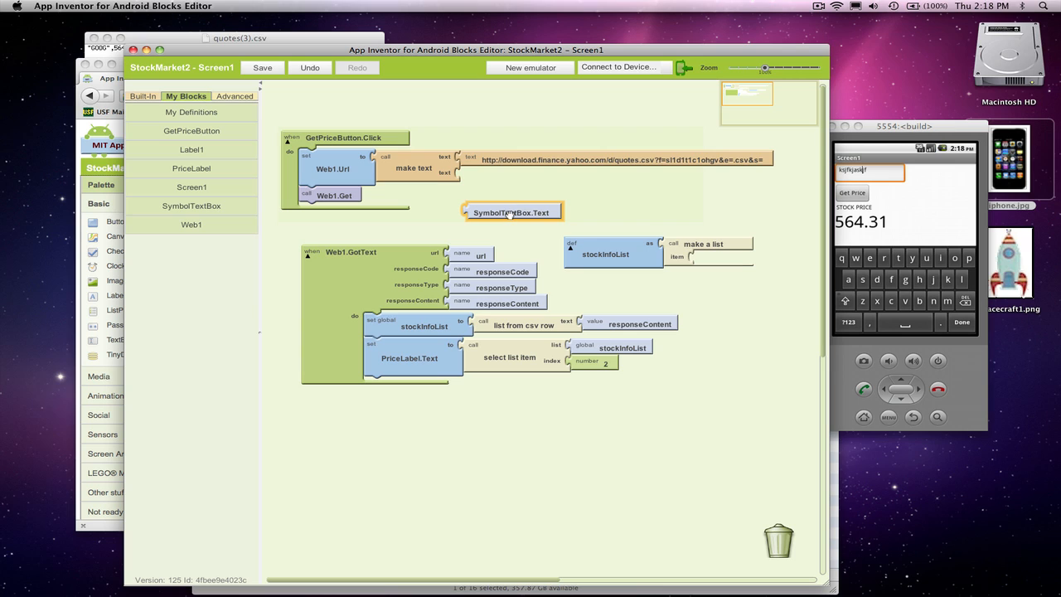
pyautogui.moveTo(512, 212)
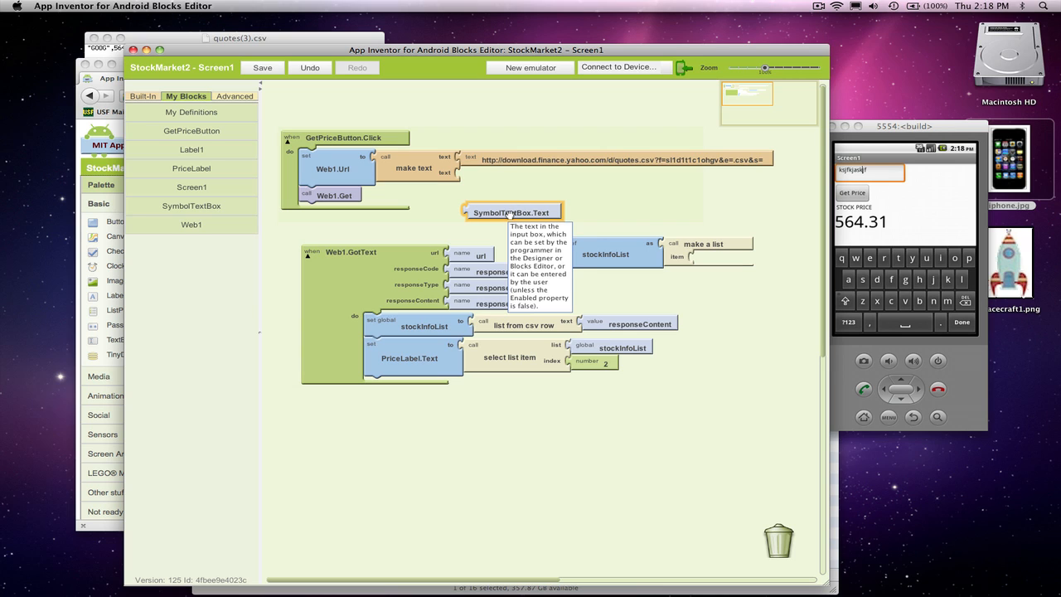
pyautogui.moveTo(511, 212); pyautogui.dragTo(504, 175)
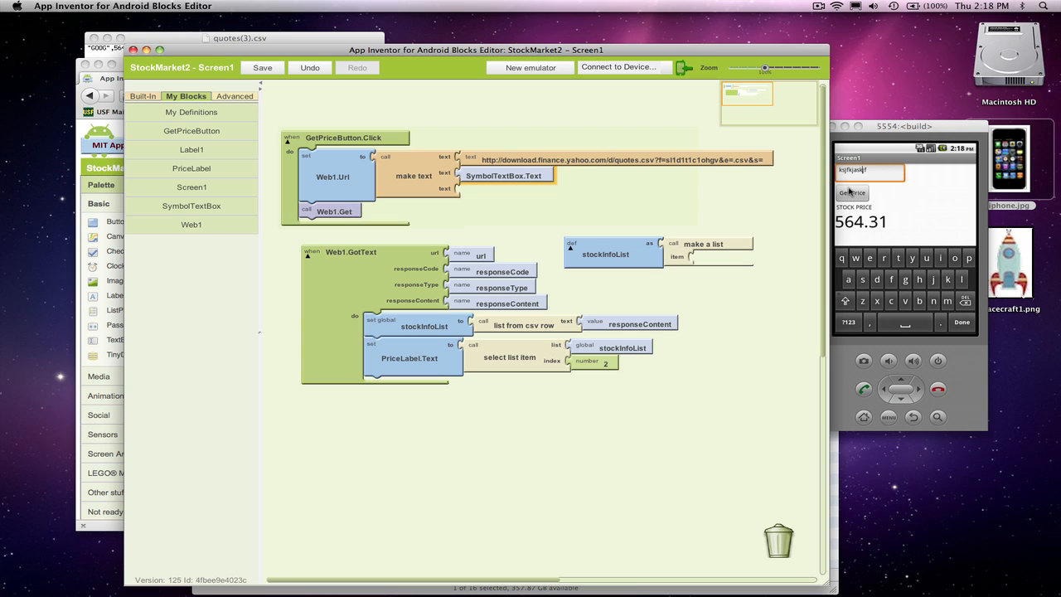
pyautogui.click(869, 170)
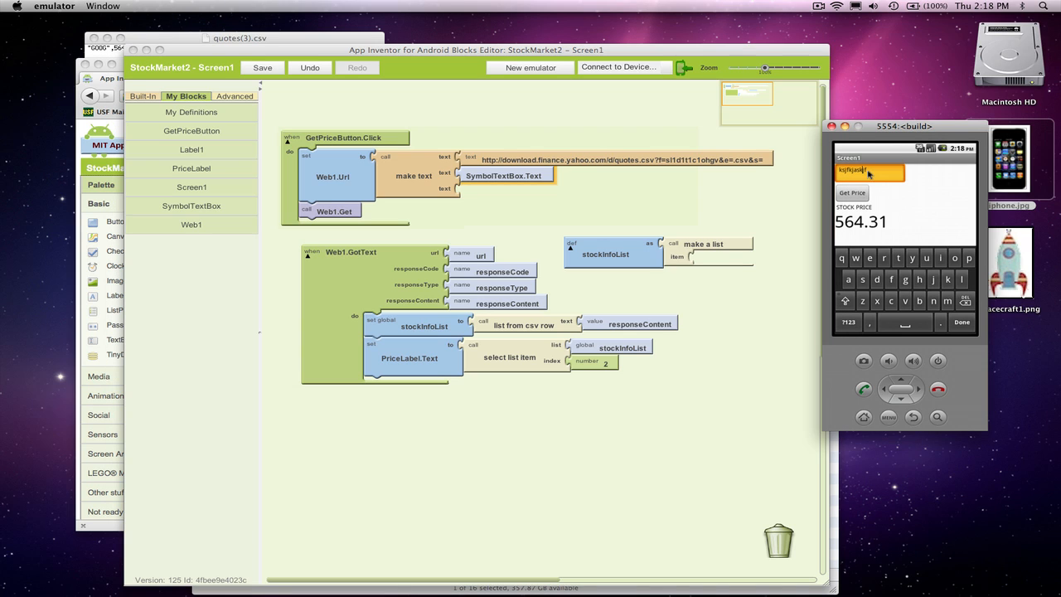
# Enter IBM in the emulator's symbol field and fetch its price, 191.40
pyautogui.click(868, 171)
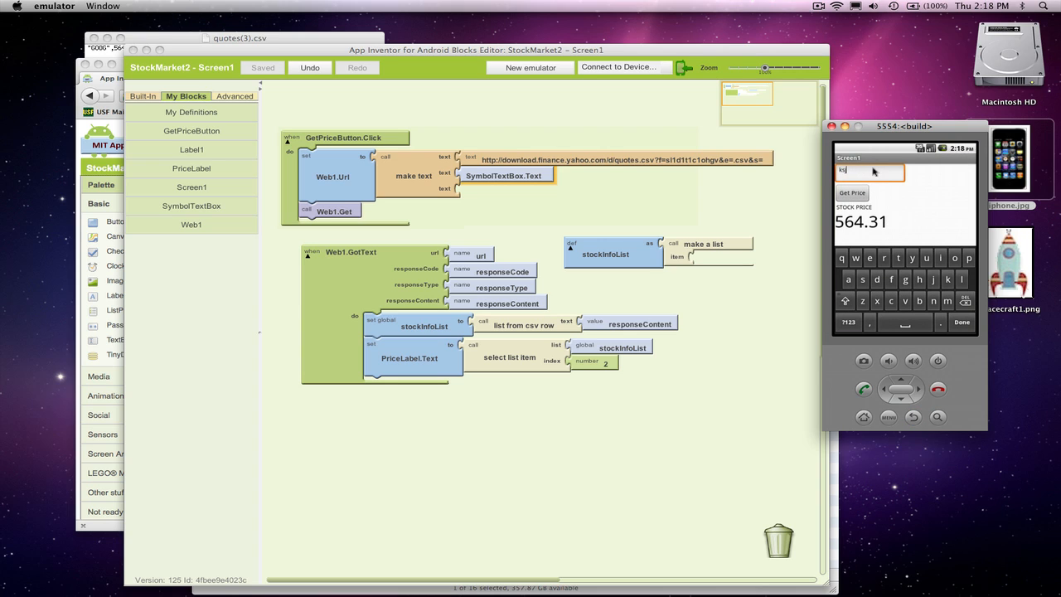
pyautogui.write('IBM')
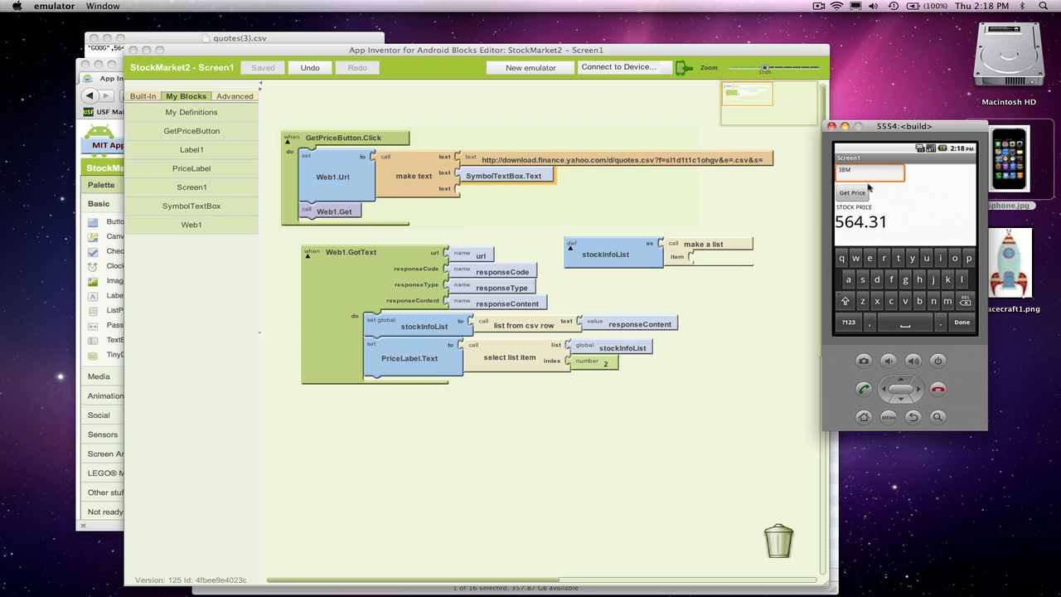
pyautogui.click(852, 192)
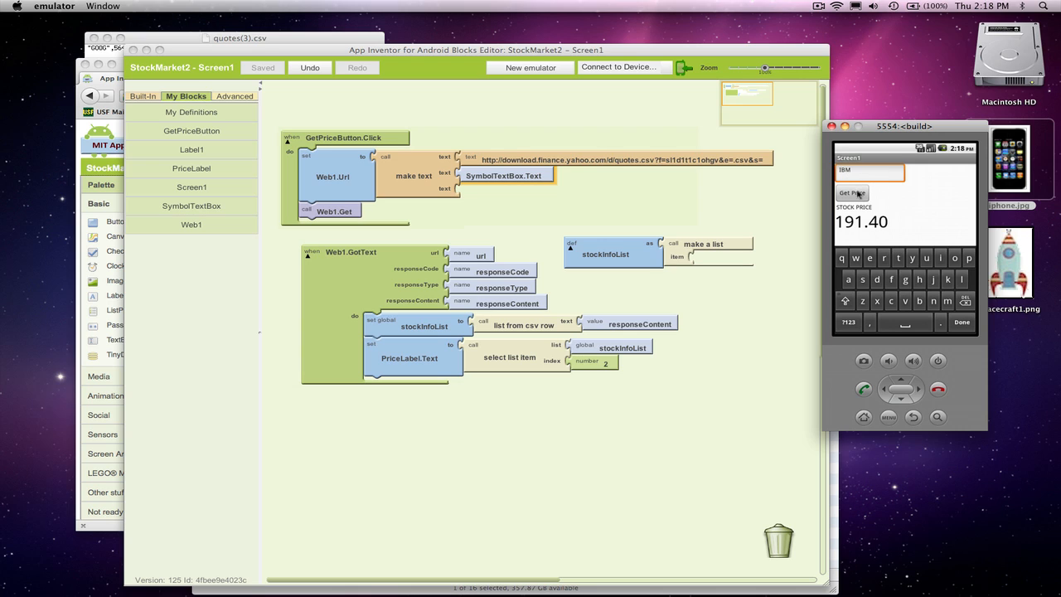
# Replace the symbol with GOOG and fetch its price, 564.31
pyautogui.press('BackSpace')
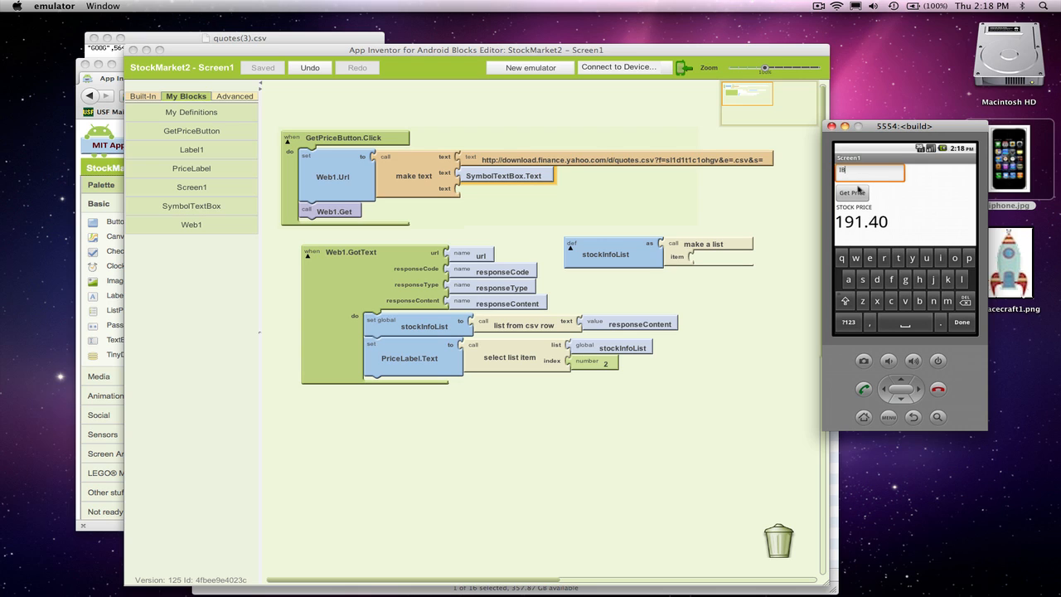
pyautogui.write('GOOG')
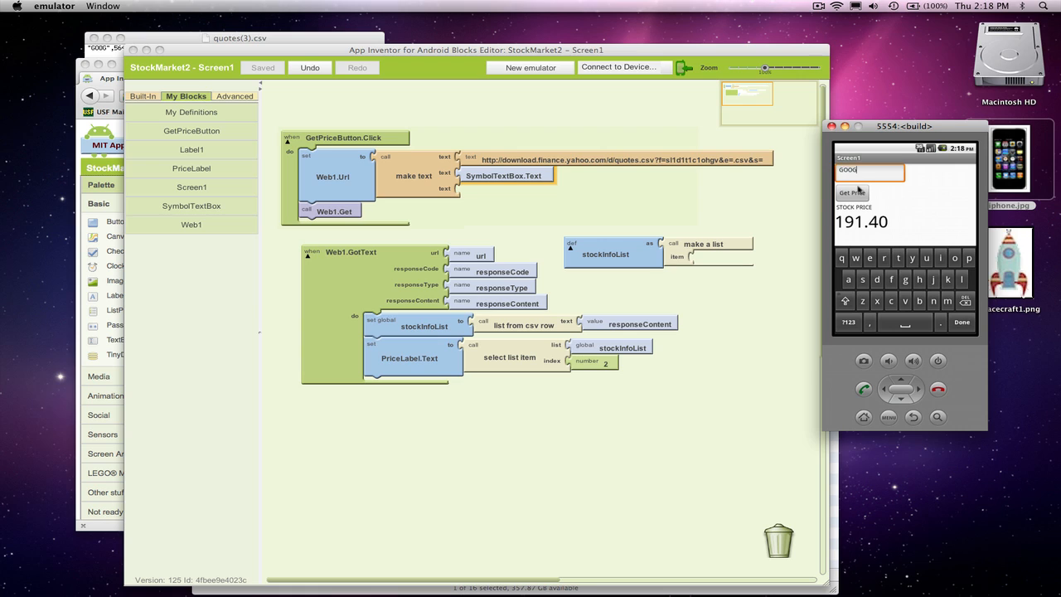
pyautogui.click(852, 192)
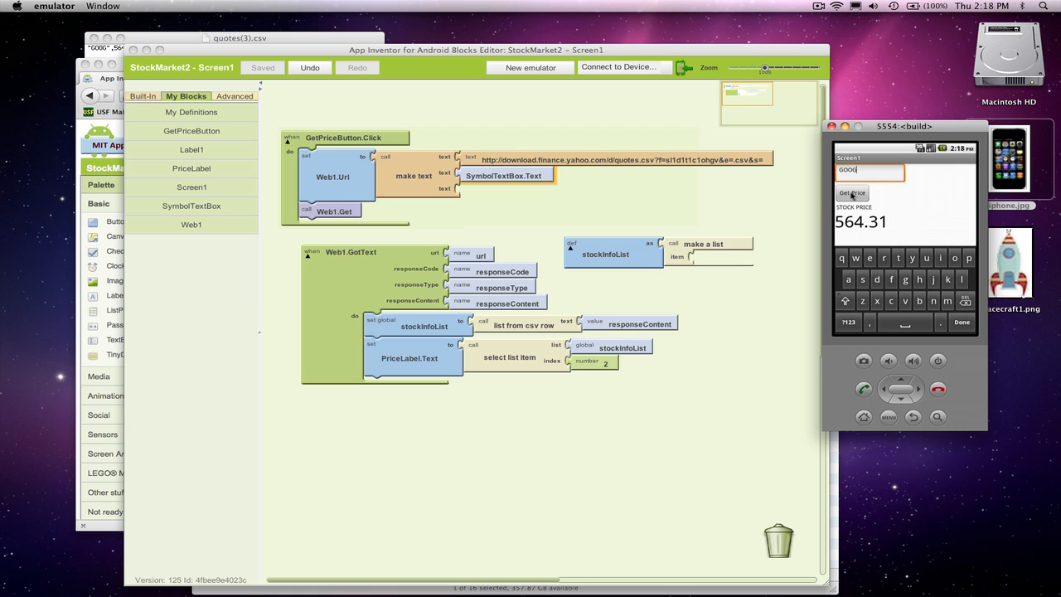